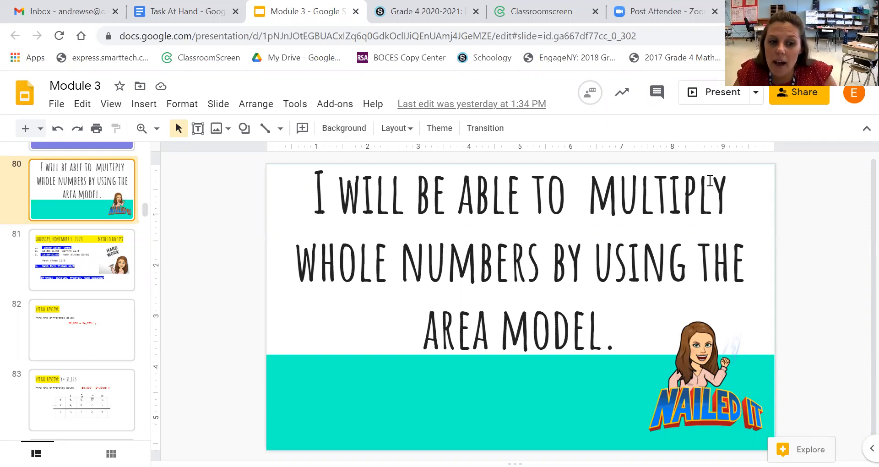
mouse_move(156, 303)
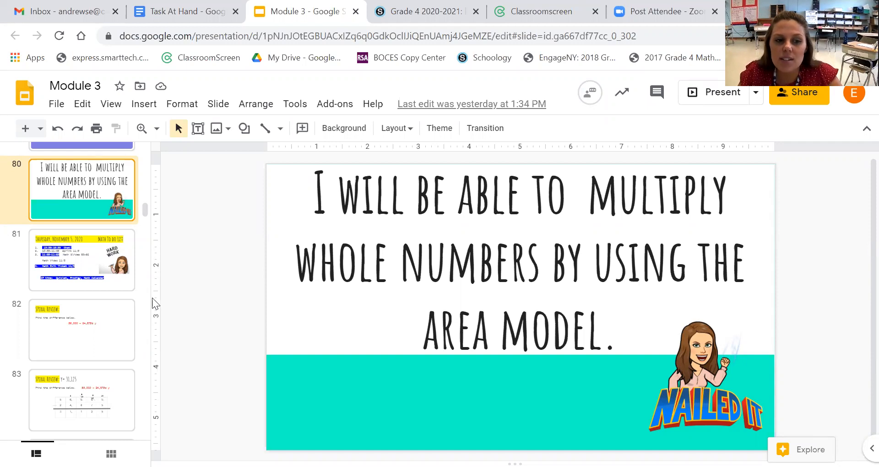
Step: Go to the Thursday, November 5 Math To-Do List slide and select its agenda text
click(82, 260)
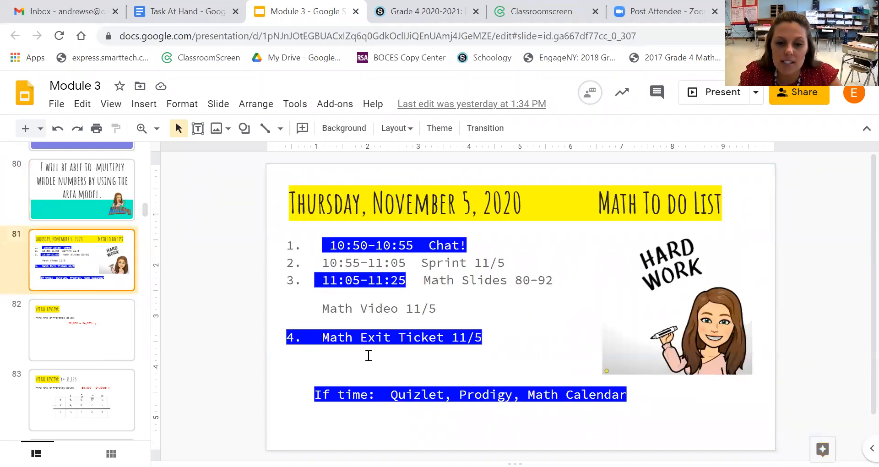
click(368, 355)
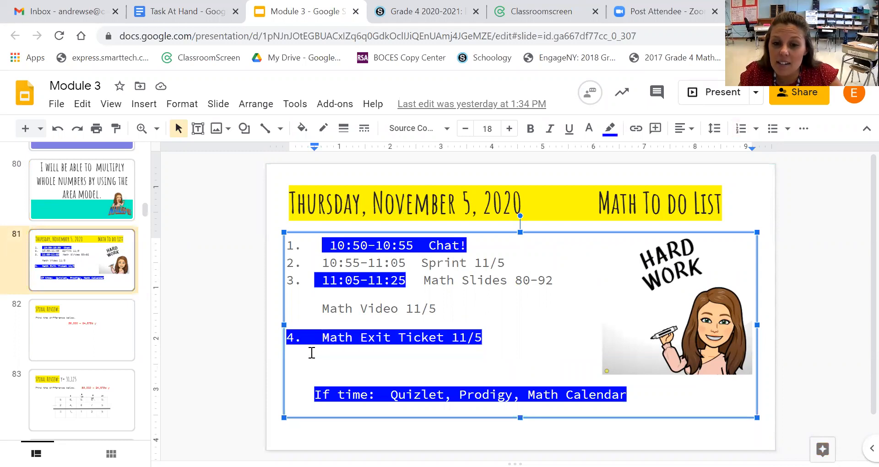
mouse_move(264, 359)
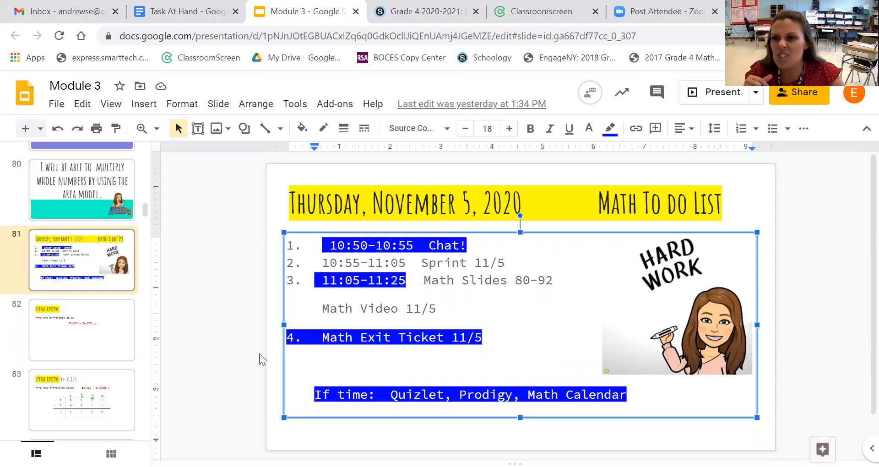
mouse_move(139, 379)
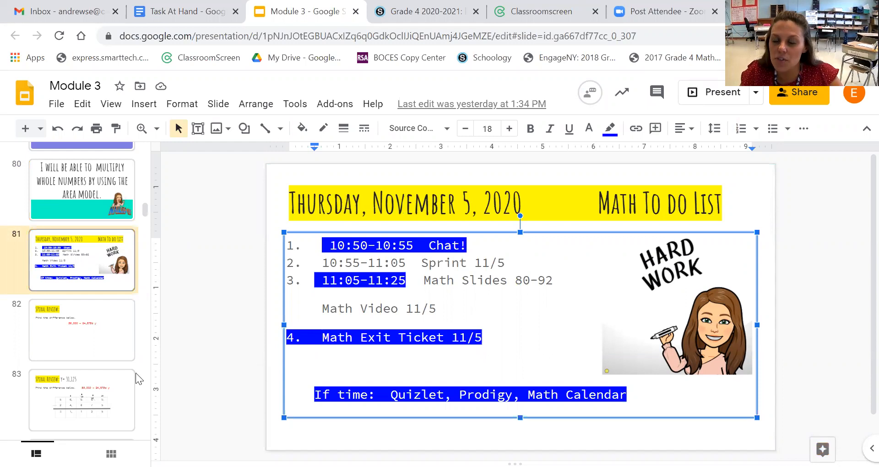
Step: Advance through slides 82 and 83 to the spiral review answer showing y = 31,125
click(81, 330)
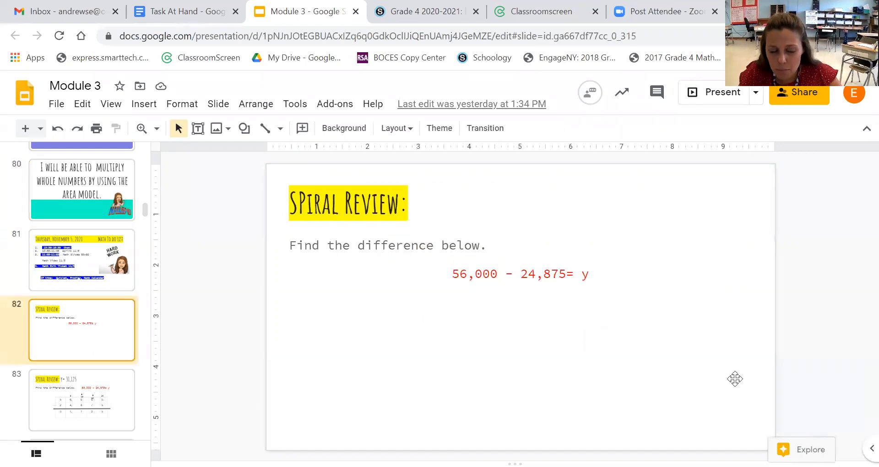
mouse_move(728, 357)
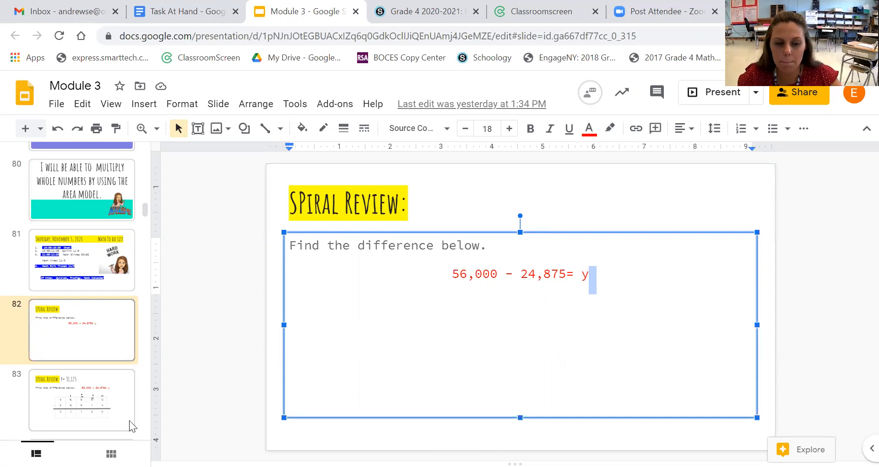
click(81, 391)
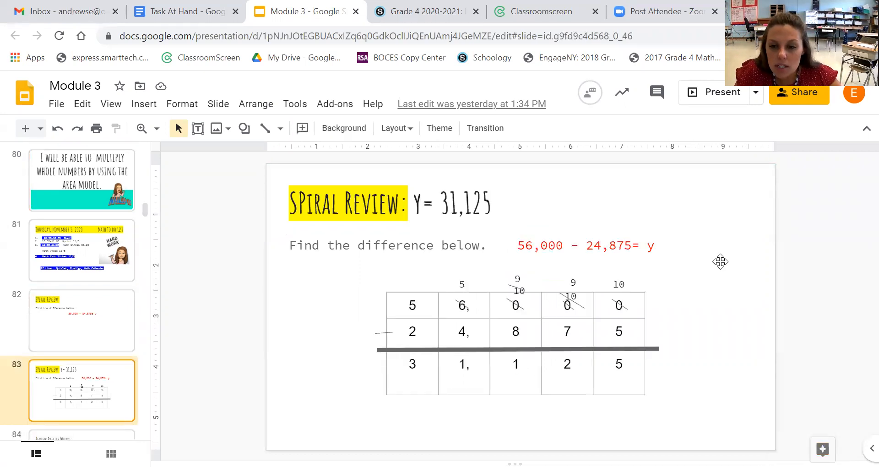
mouse_move(722, 262)
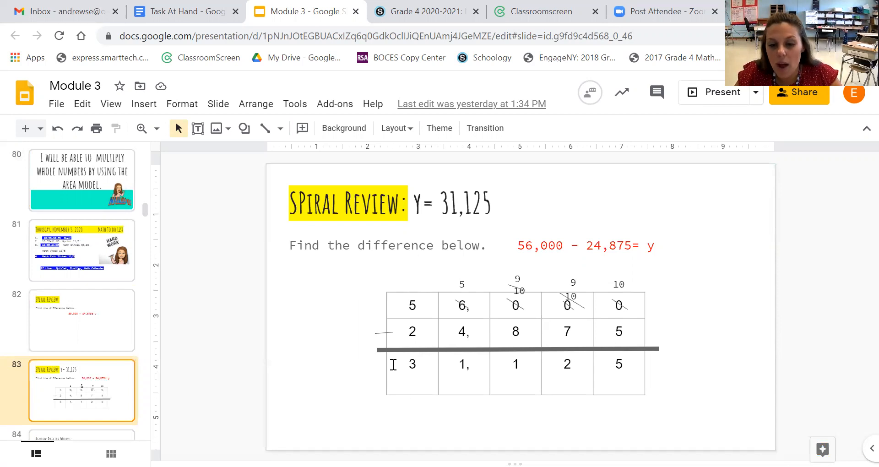
click(412, 363)
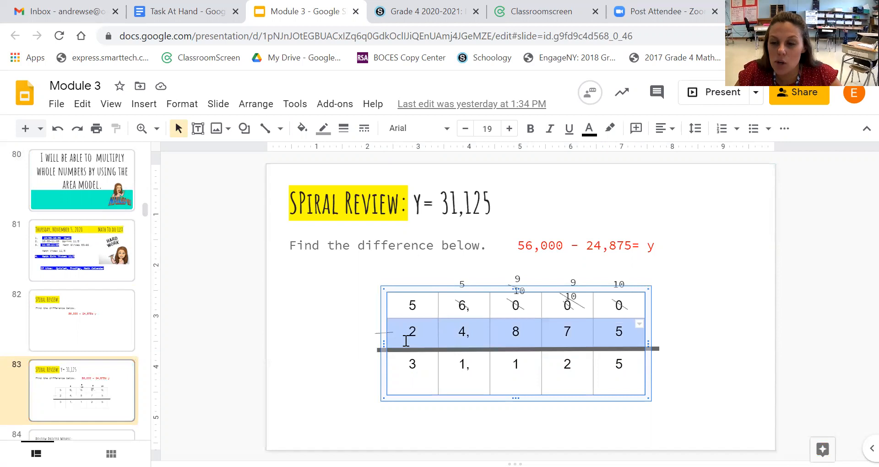
click(412, 305)
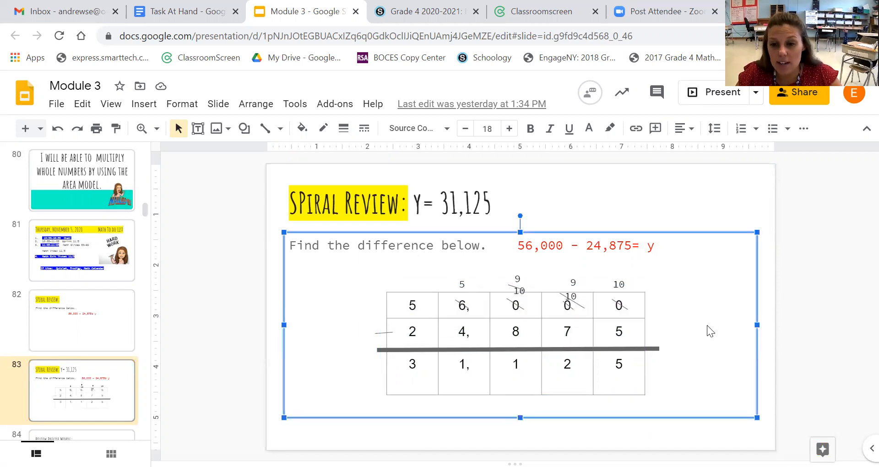
mouse_move(138, 337)
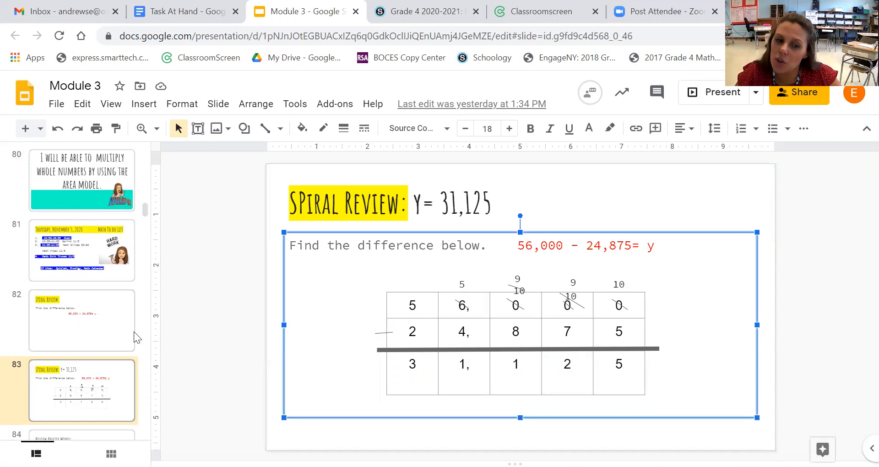
Step: Pass the Review Precise Words slide and reach the 48 x 6 = y area model slide
scroll(down, 3)
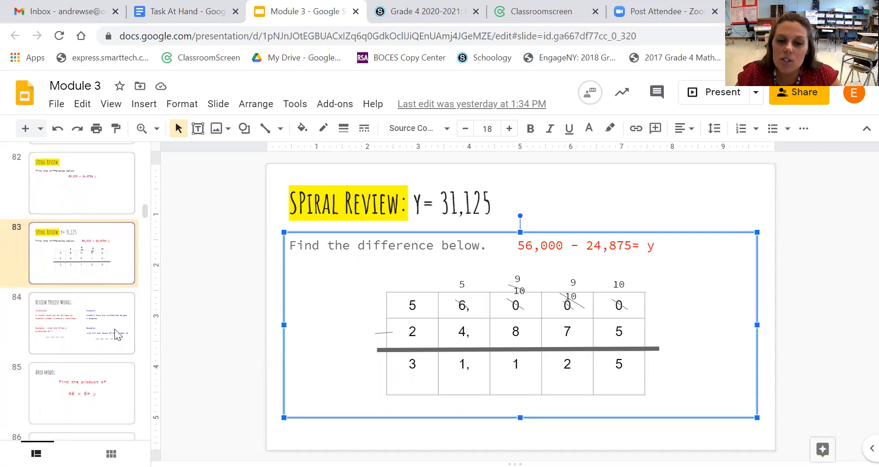
click(82, 323)
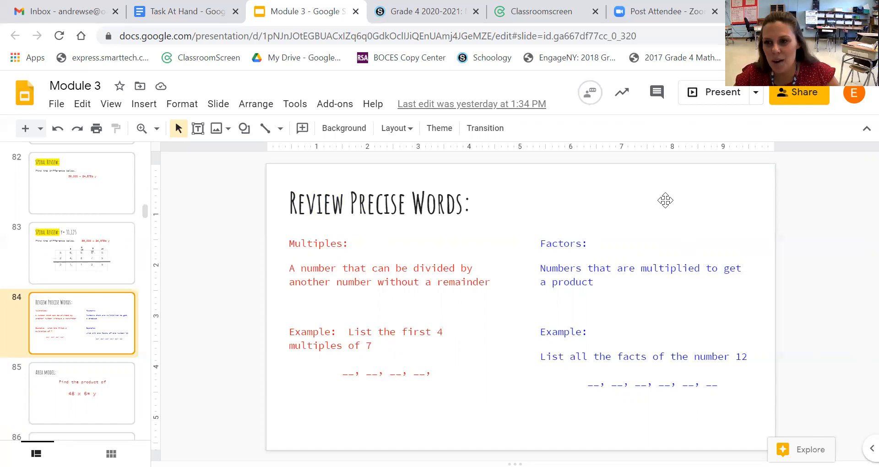
mouse_move(199, 378)
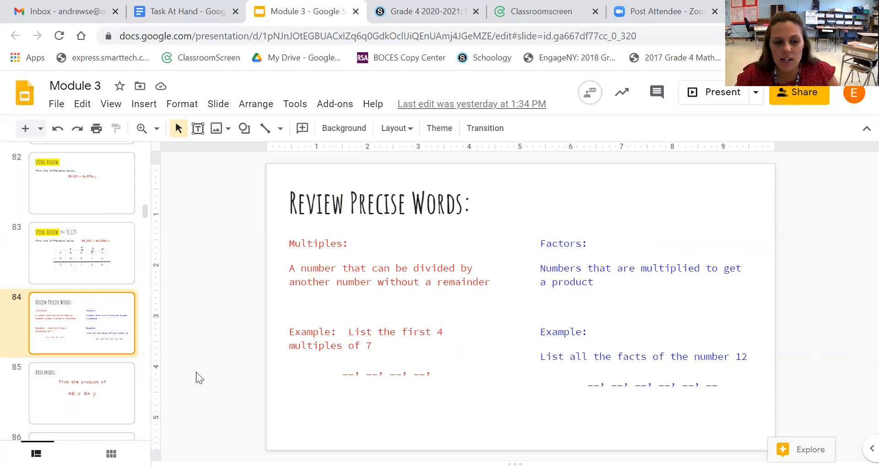
click(81, 391)
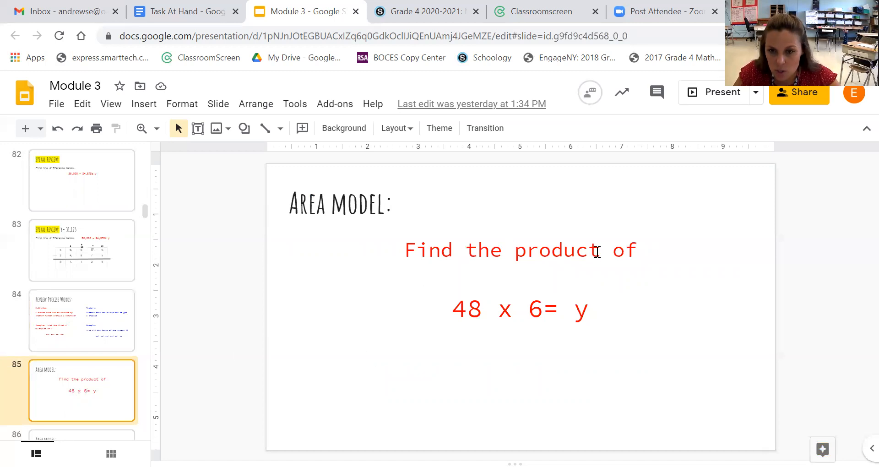
Step: Highlight 'product' on the 48 x 6 slide and pick the rectangle shape
double_click(556, 250)
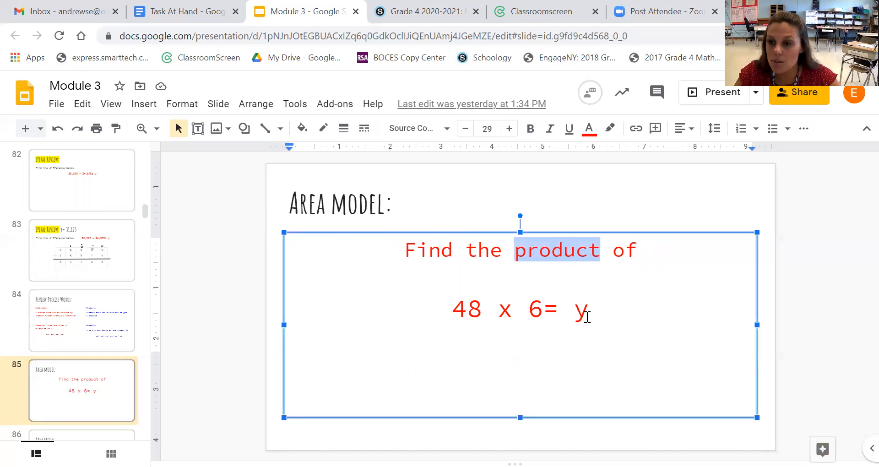
mouse_move(235, 389)
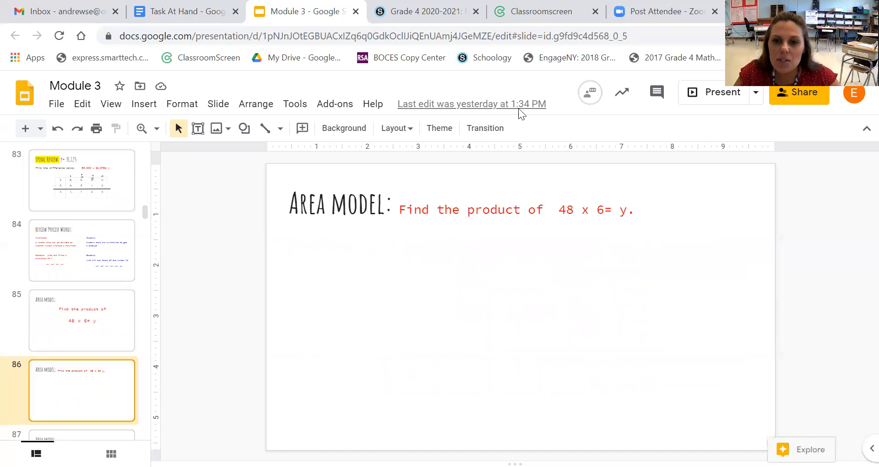
click(243, 128)
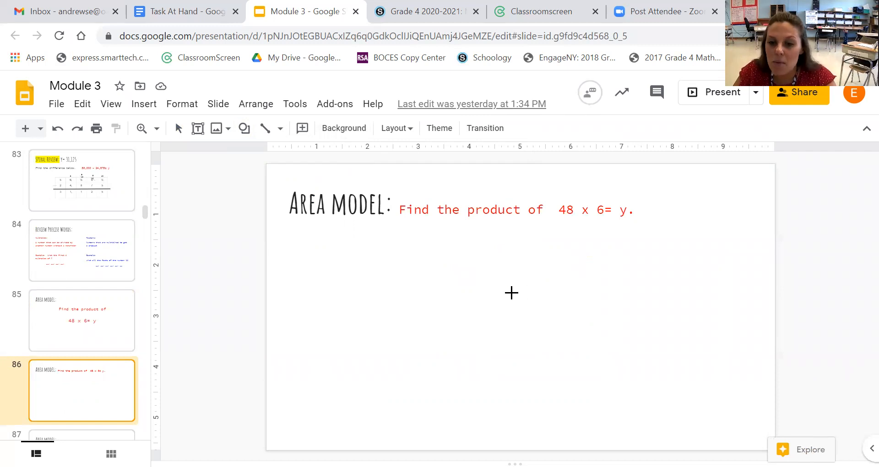
Step: Draw the area model rectangle and divide it into two sections with a line
drag(503, 276, 555, 294)
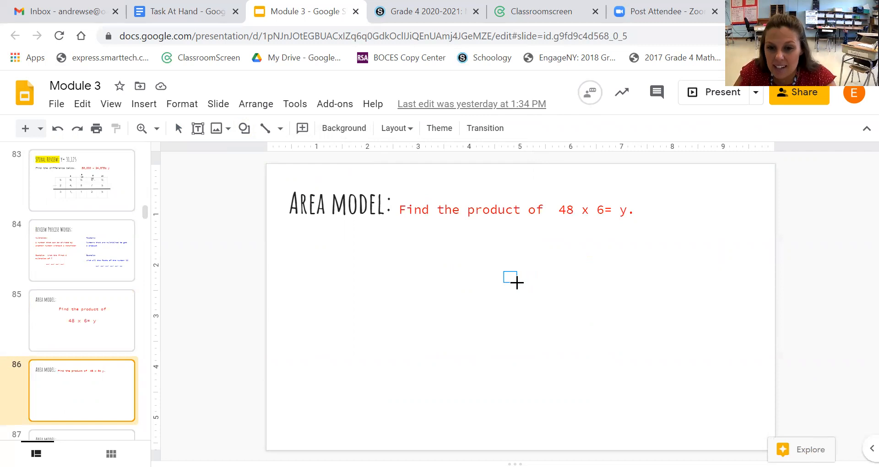
drag(509, 277, 552, 287)
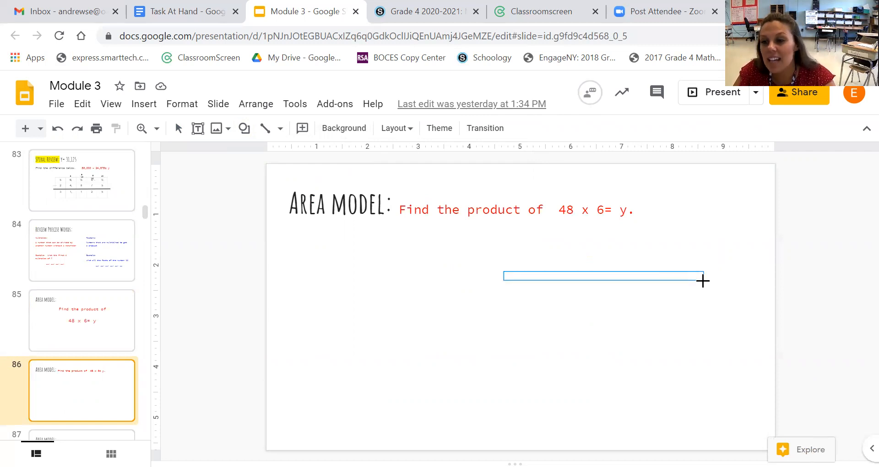
drag(703, 281, 694, 416)
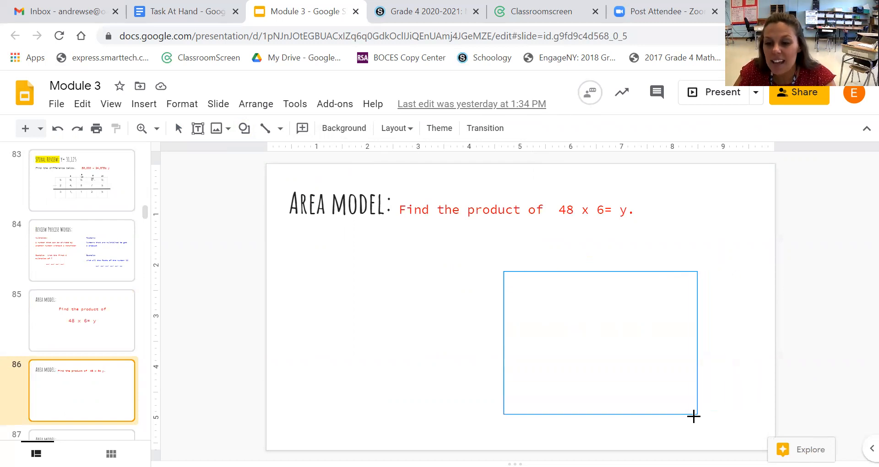
drag(693, 417, 698, 397)
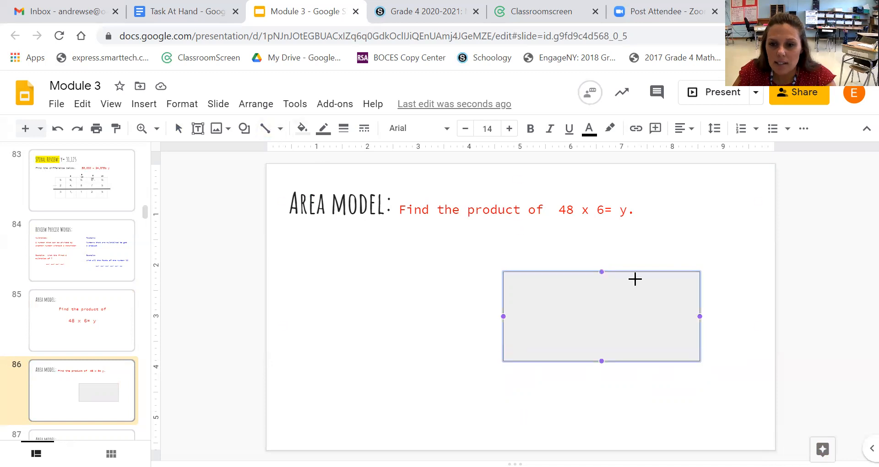
drag(642, 273, 642, 360)
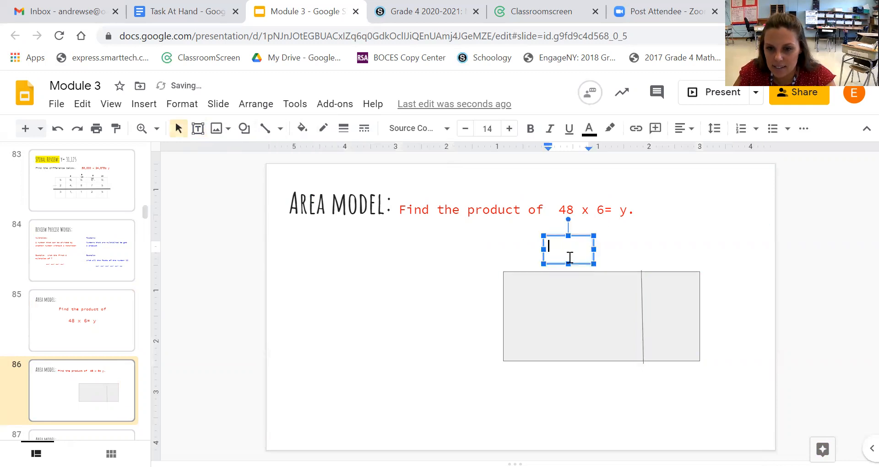
Step: Label the rectangle sections 40 and 8 and its height 6
text(40)
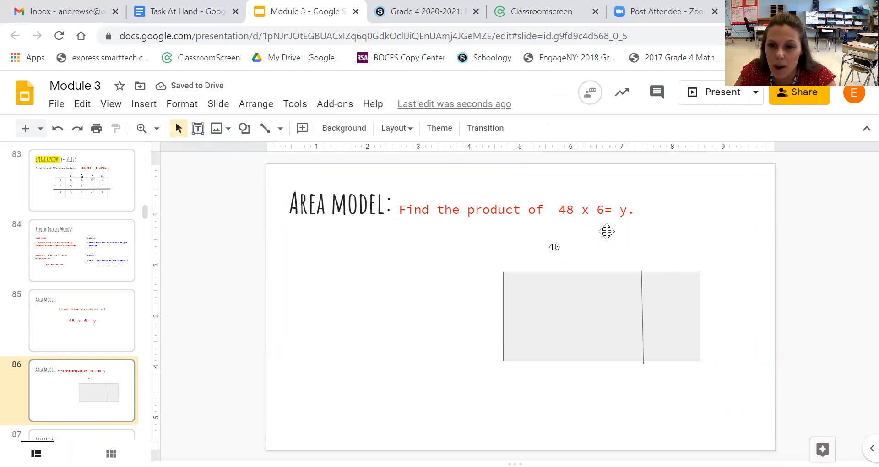
click(198, 128)
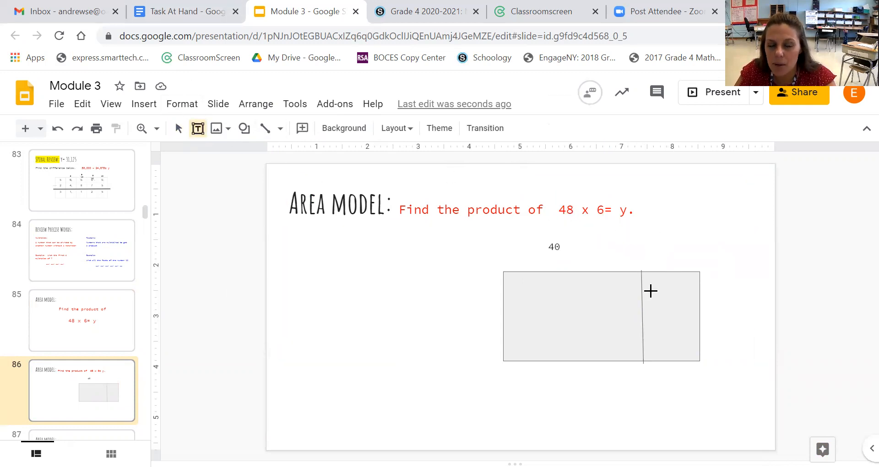
click(676, 249)
text(8)
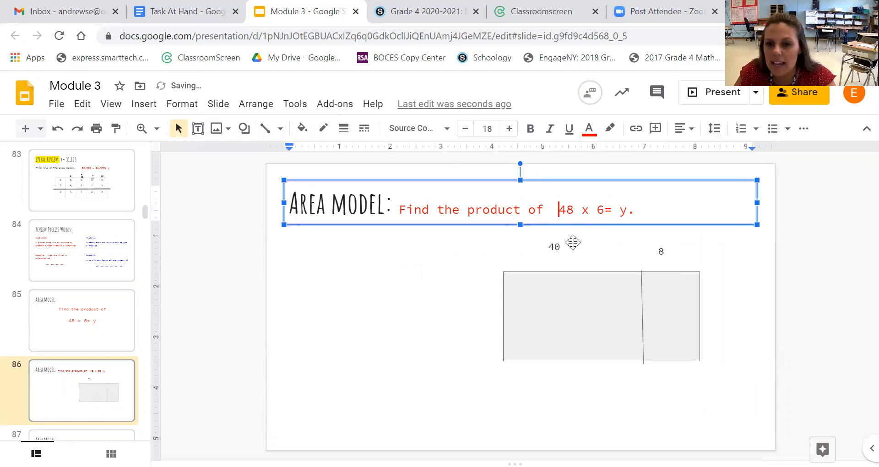
mouse_move(677, 269)
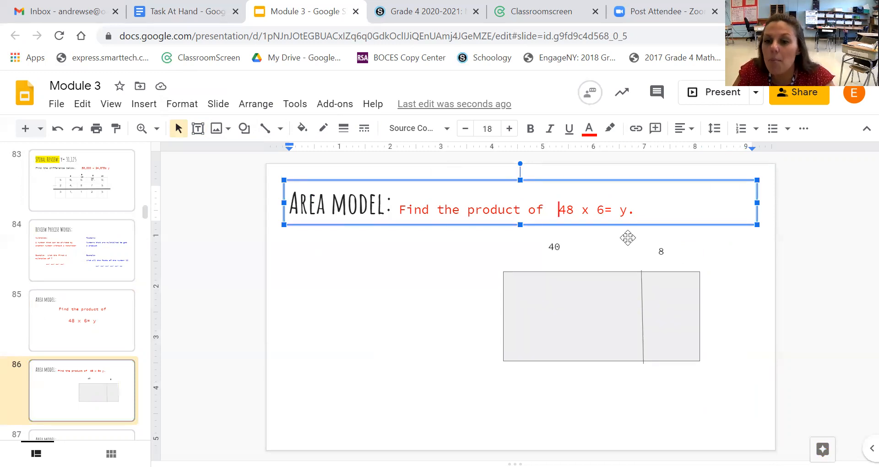
double_click(600, 210)
text(6)
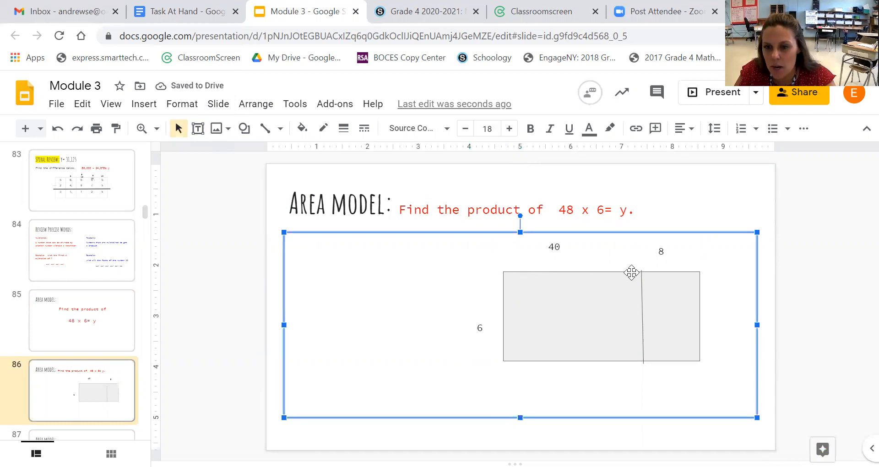
mouse_move(632, 327)
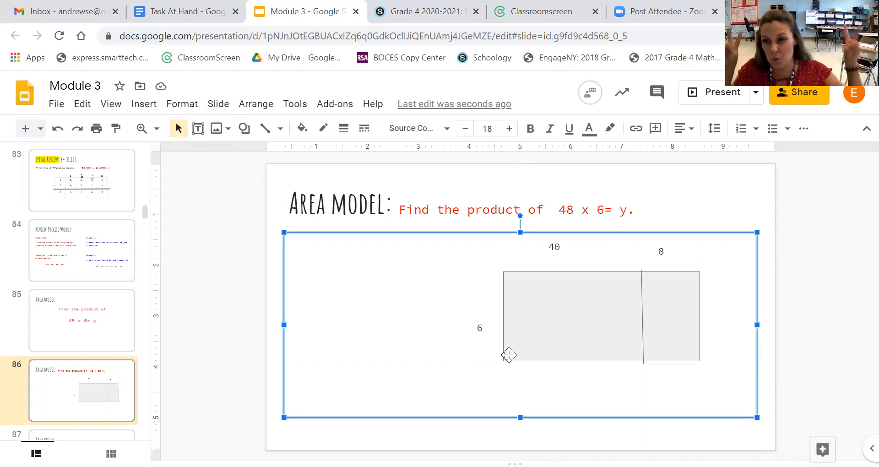
mouse_move(499, 348)
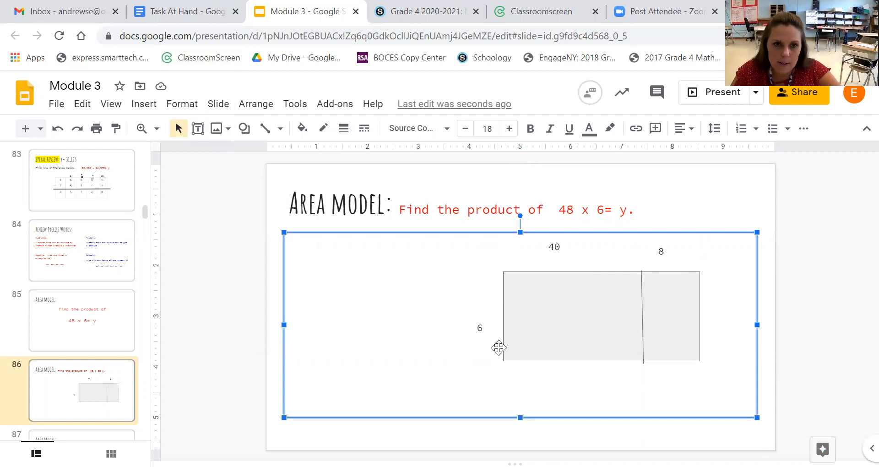
Step: Type the partial products 40 x 6= 240 and 8 x 6= into the rectangle sections
click(197, 128)
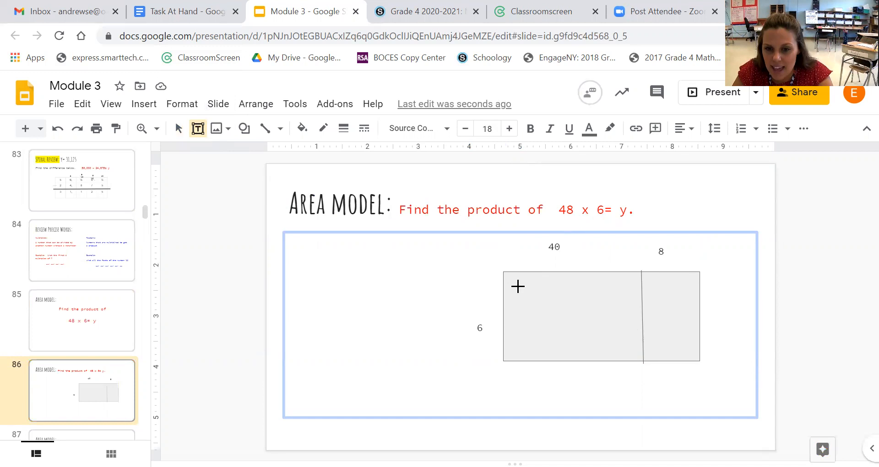
text(4)
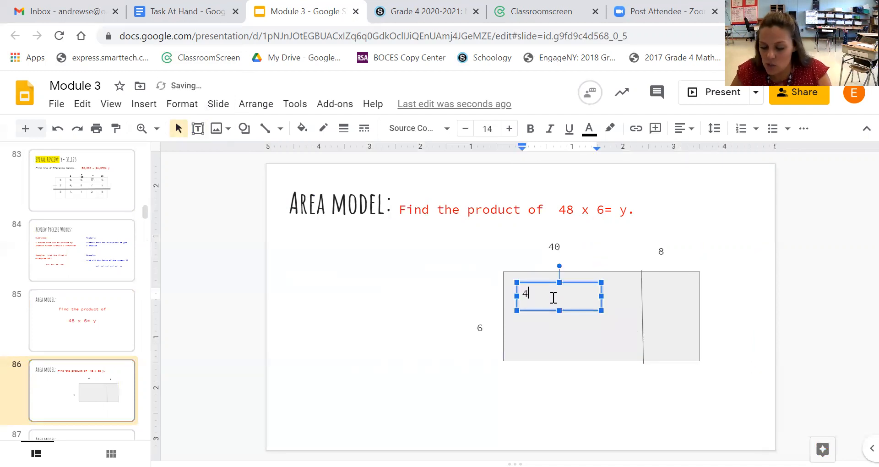
text(0 x 6=)
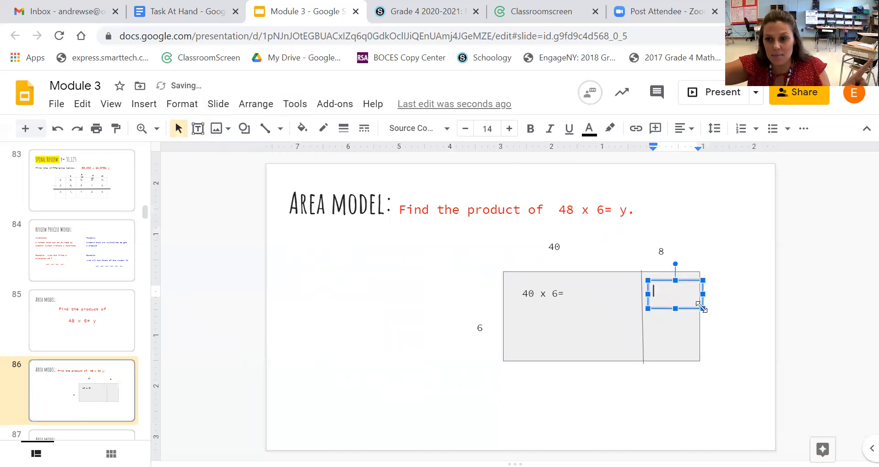
text(8 x)
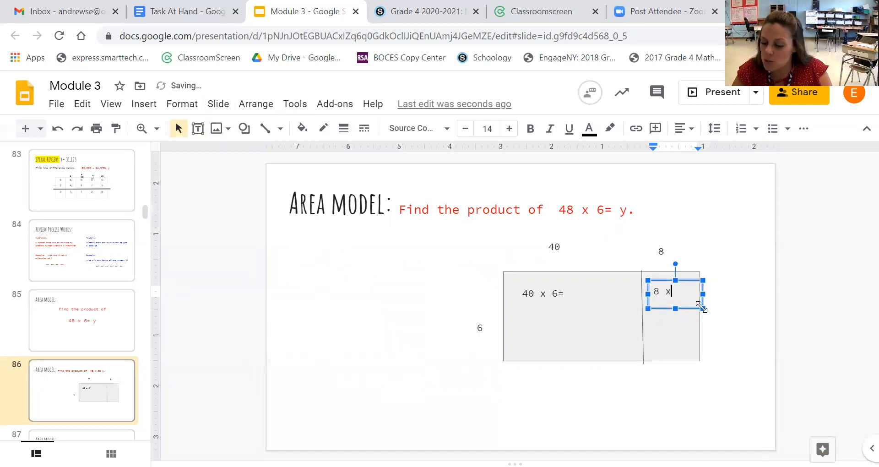
text(6=)
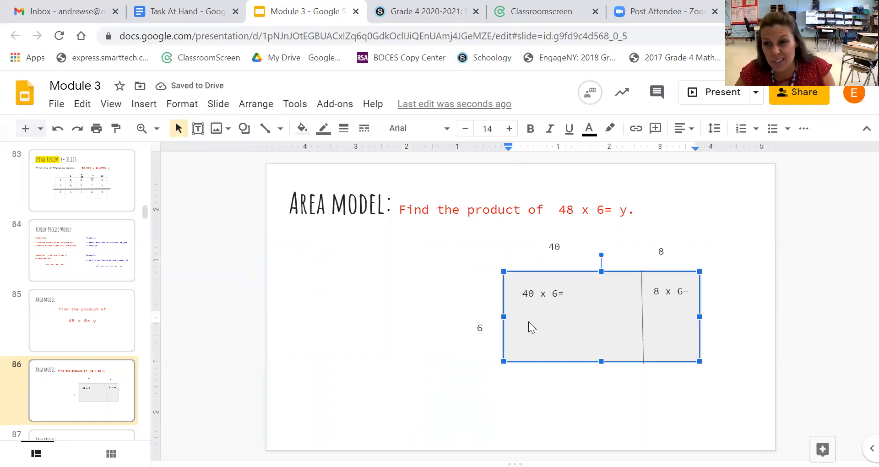
click(523, 317)
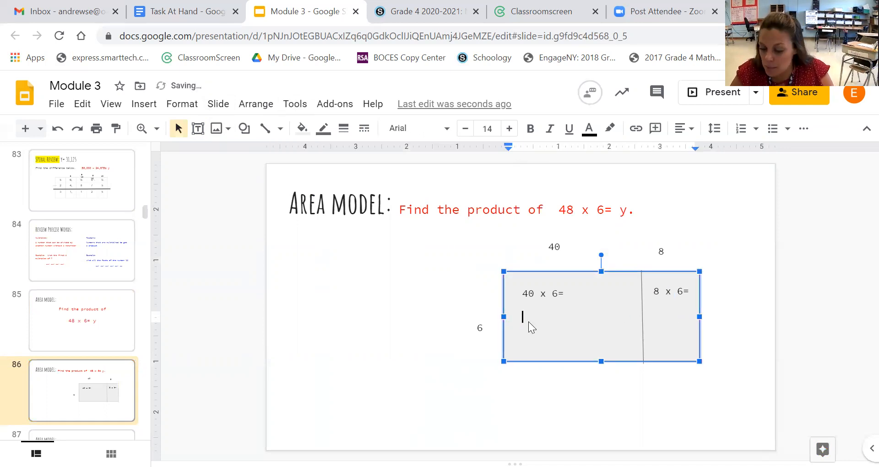
text(4 x 6=)
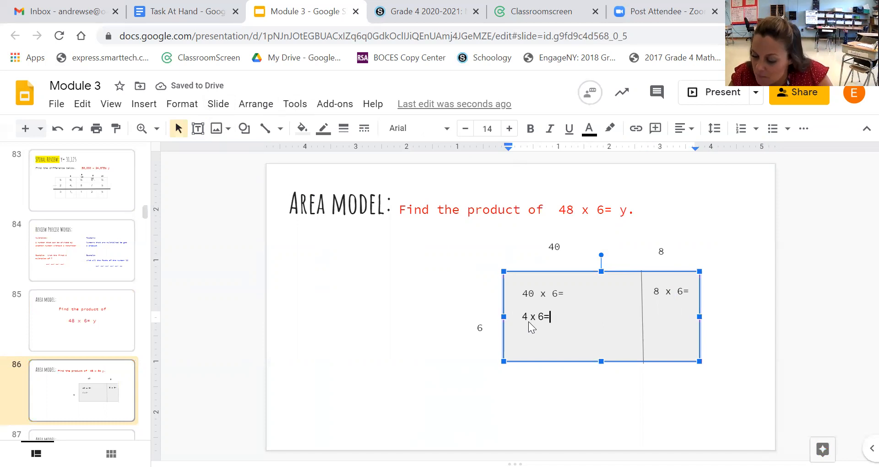
text(24)
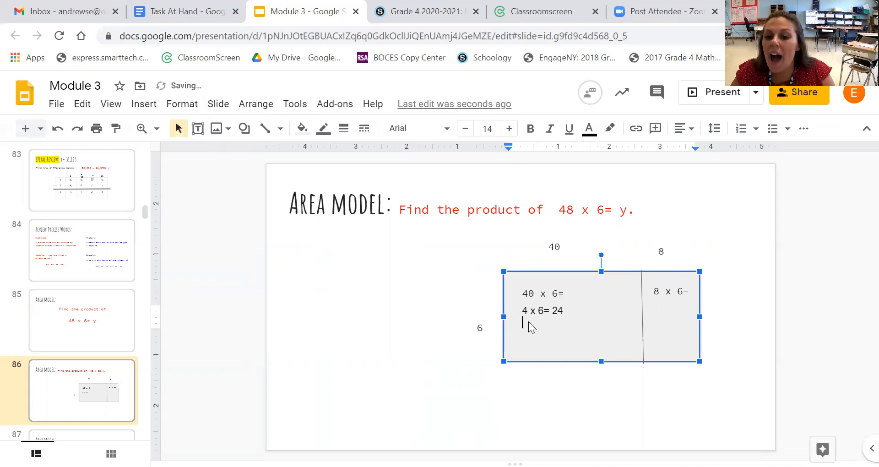
text(40 x)
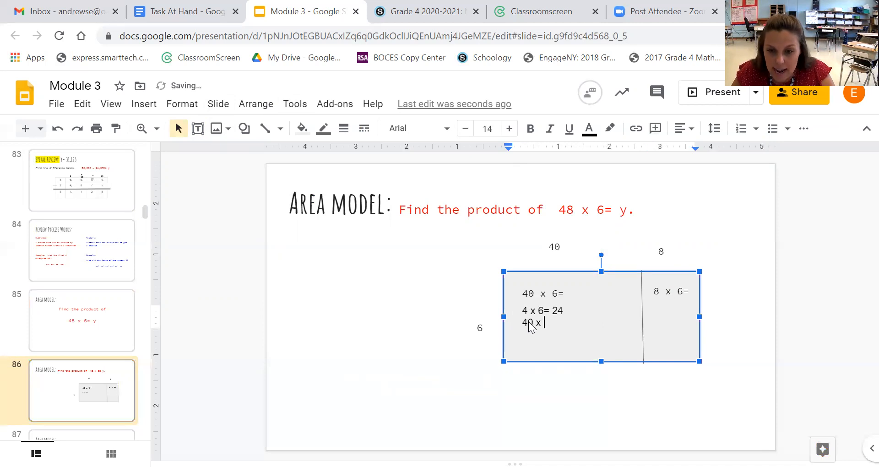
text(6= 240)
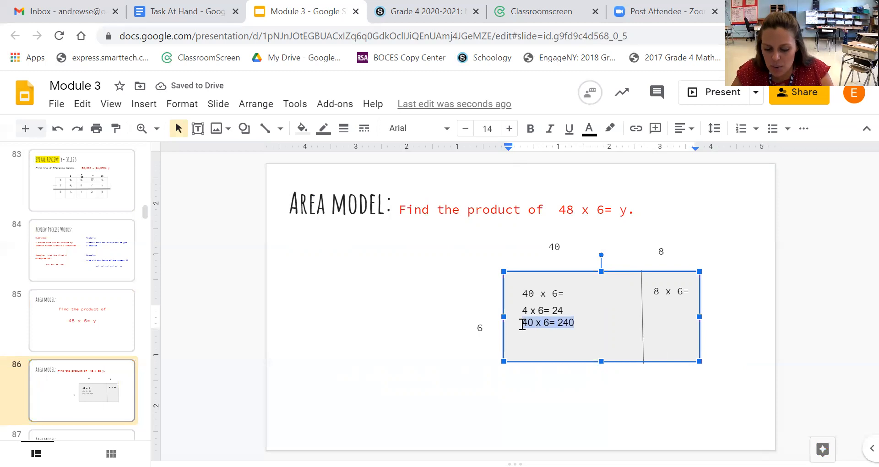
Step: Bold and yellow-highlight 40 x 6= 240, then complete and highlight 8 x 6= 48
click(610, 129)
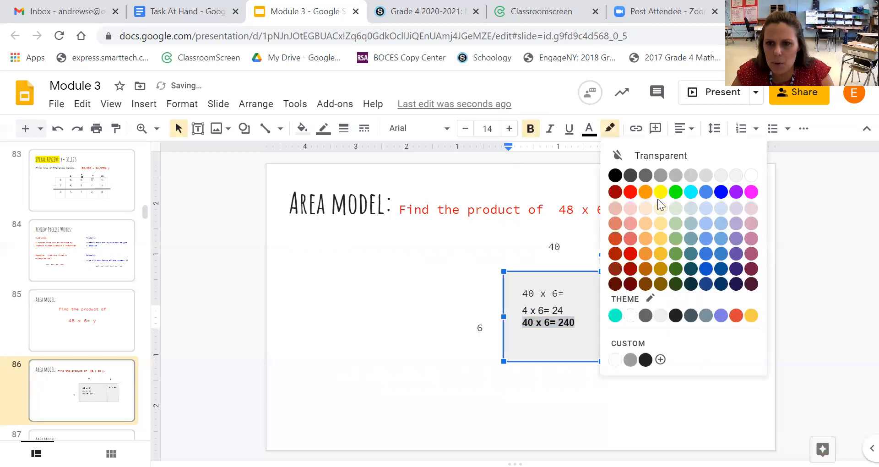
click(660, 192)
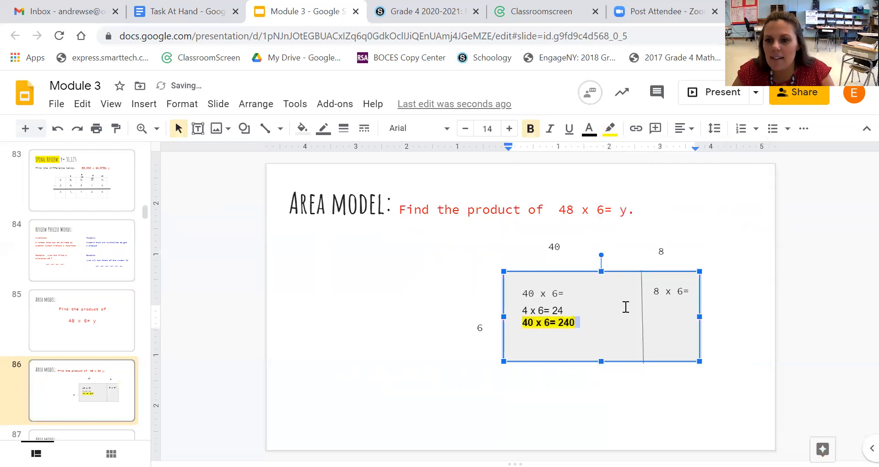
click(672, 291)
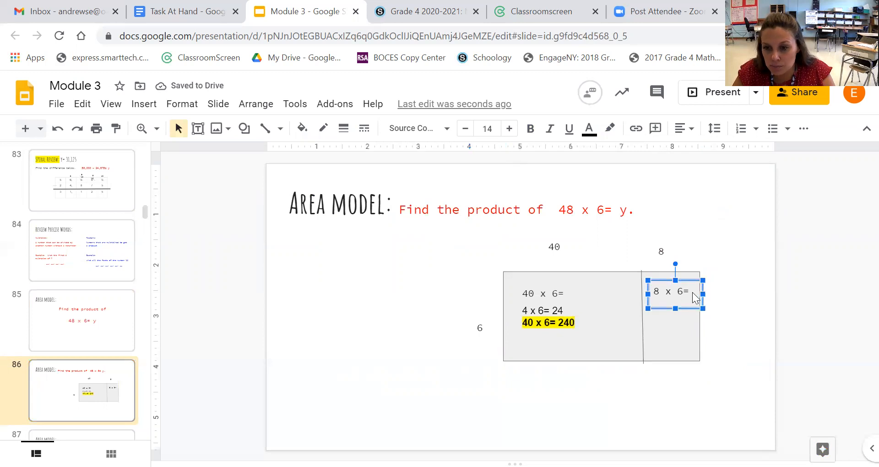
mouse_move(688, 334)
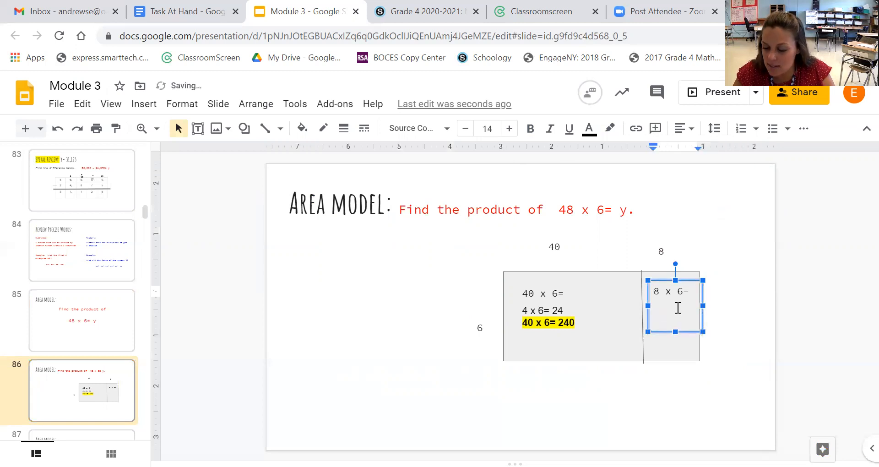
click(654, 302)
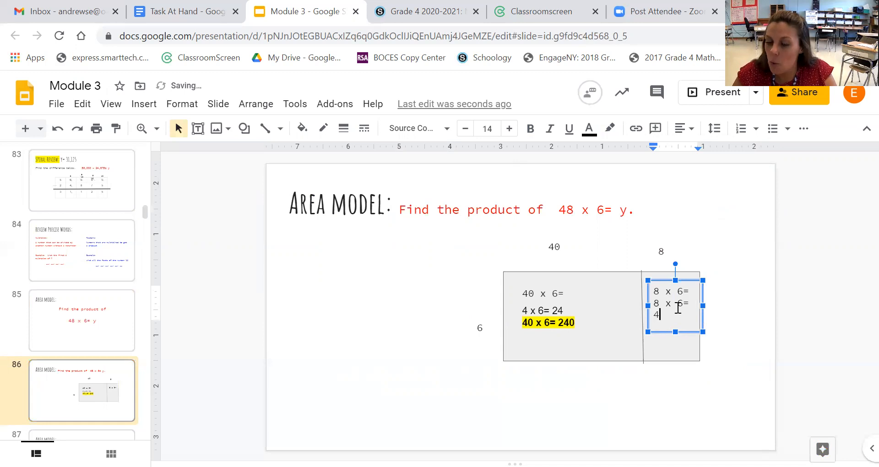
text(8)
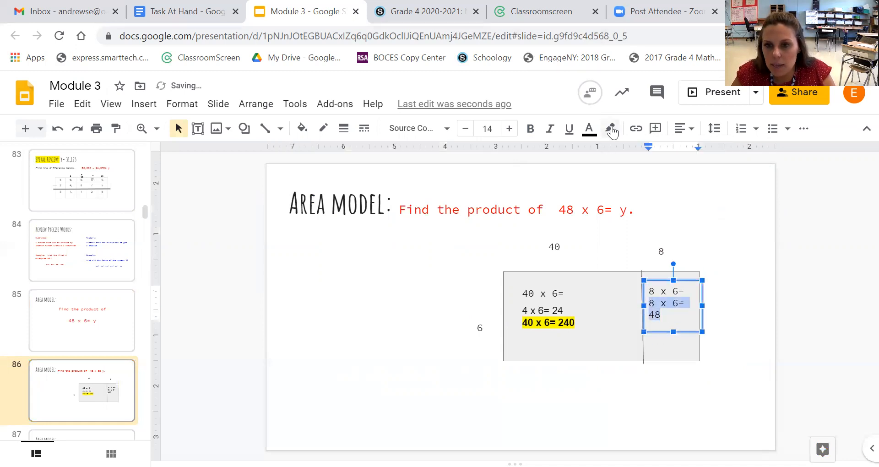
click(610, 128)
text(2)
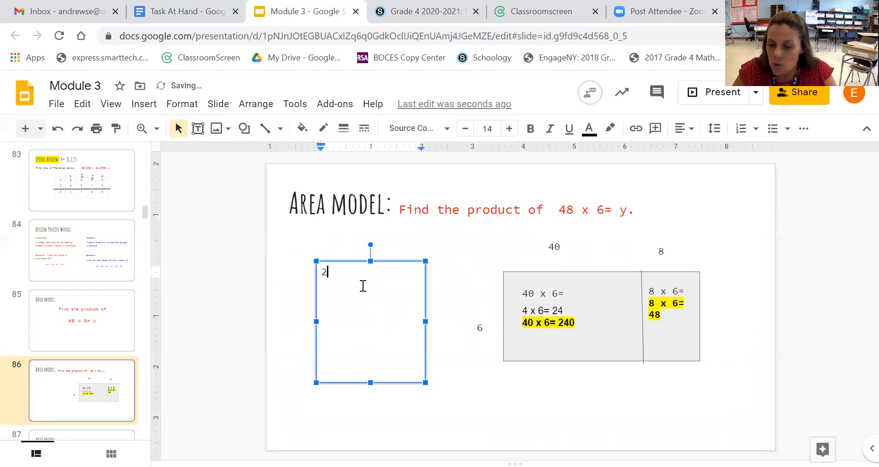
Step: Type 240 + 48 = 288 and y = 288 beside the 48 x 6 area model
text(40 + 48)
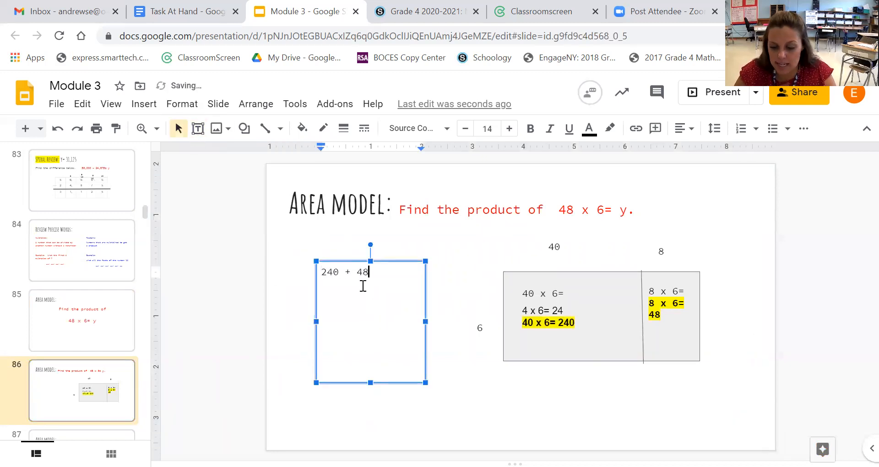
text(=)
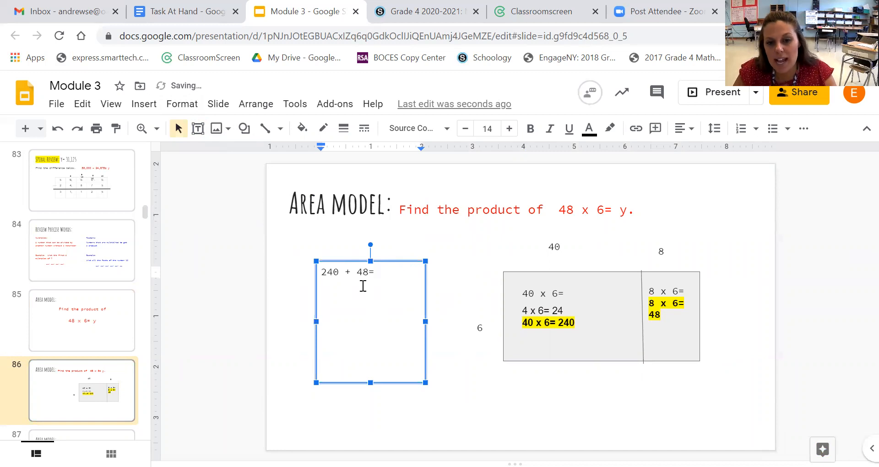
text(2)
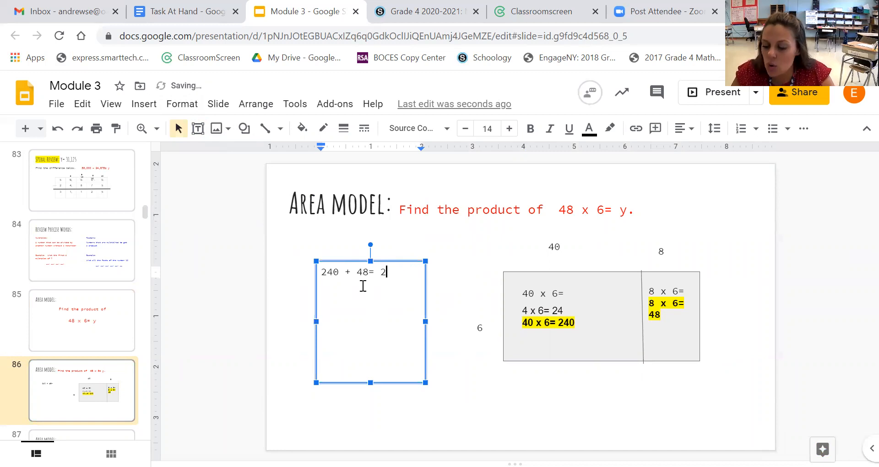
text(88)
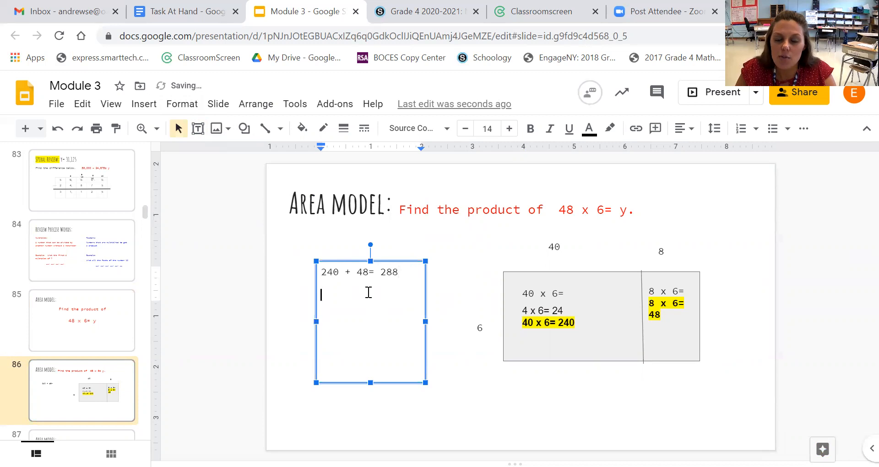
text(y=)
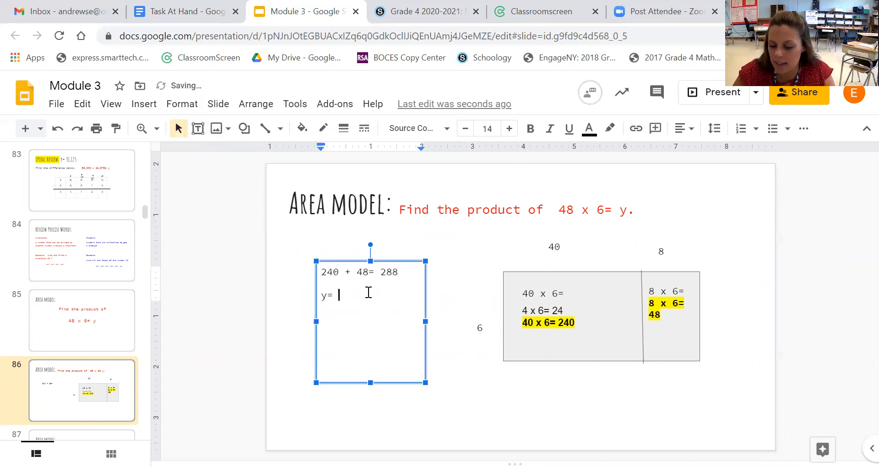
text(288)
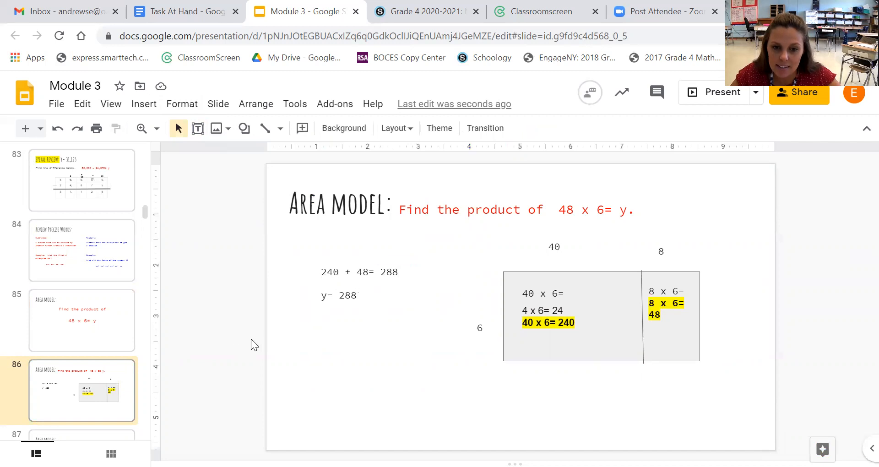
Step: On the 52 x 4 slide, draw branch lines under 52 and the area model box
click(81, 391)
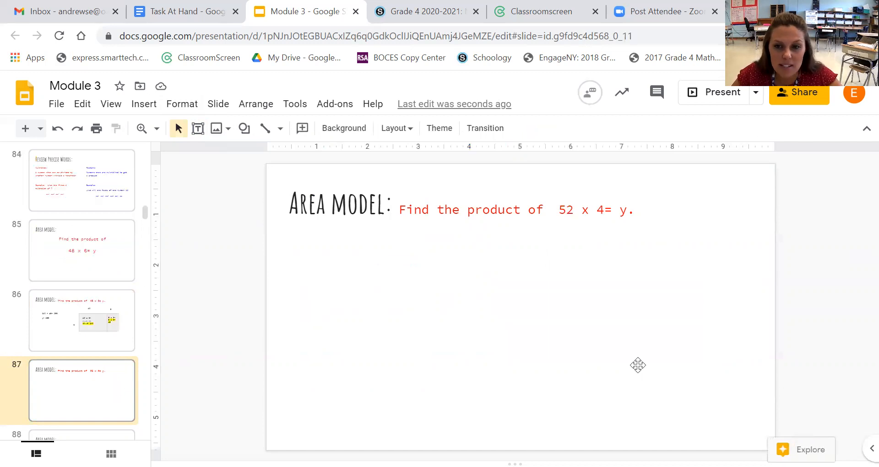
mouse_move(545, 252)
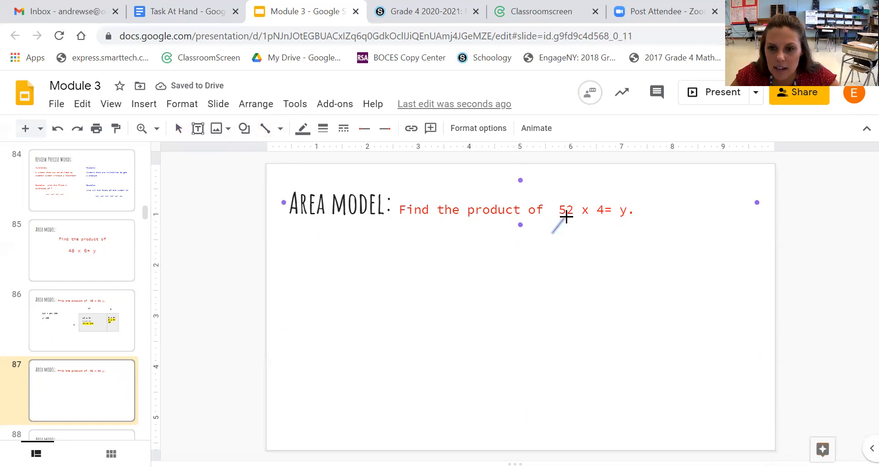
drag(555, 219, 578, 232)
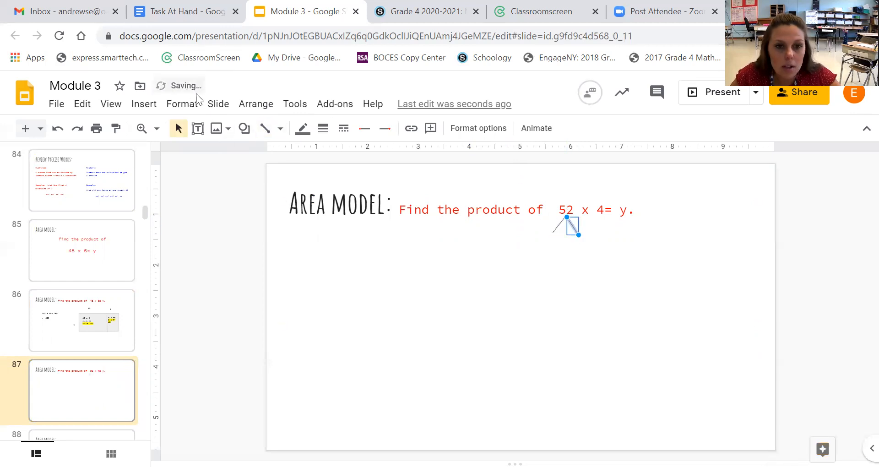
drag(475, 255, 707, 357)
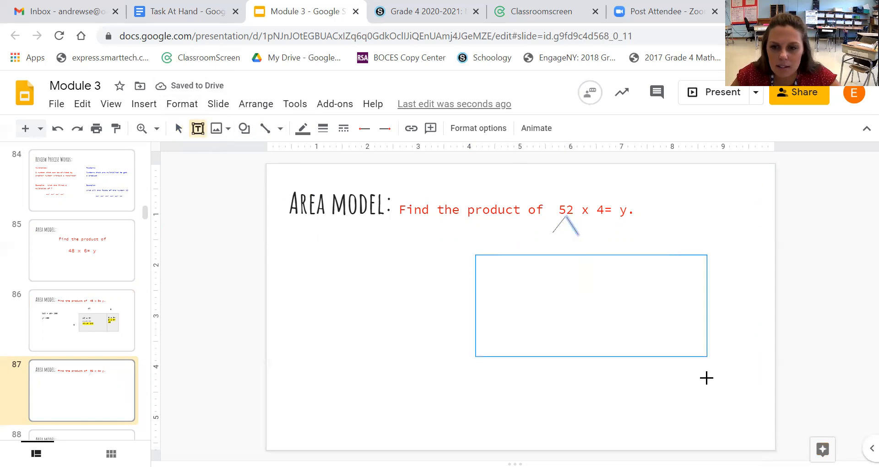
click(591, 305)
text(50)
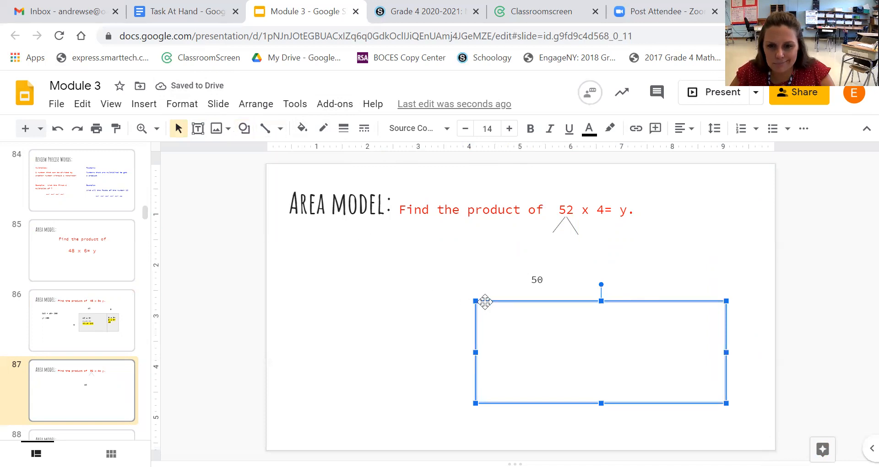
Step: Label the model sections 50 and 2 and the side 4
click(243, 127)
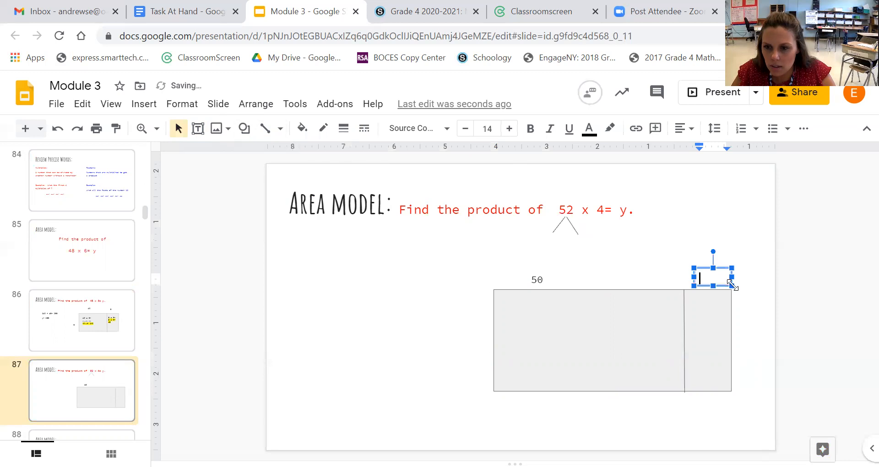
text(2)
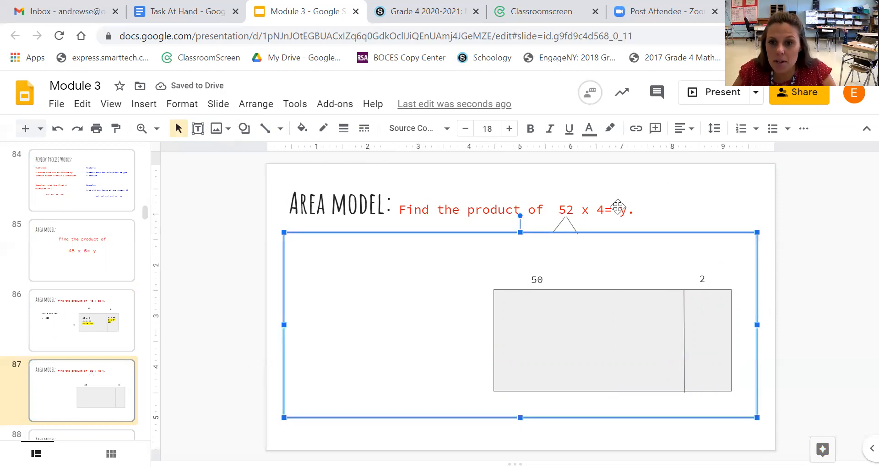
click(198, 128)
text(4)
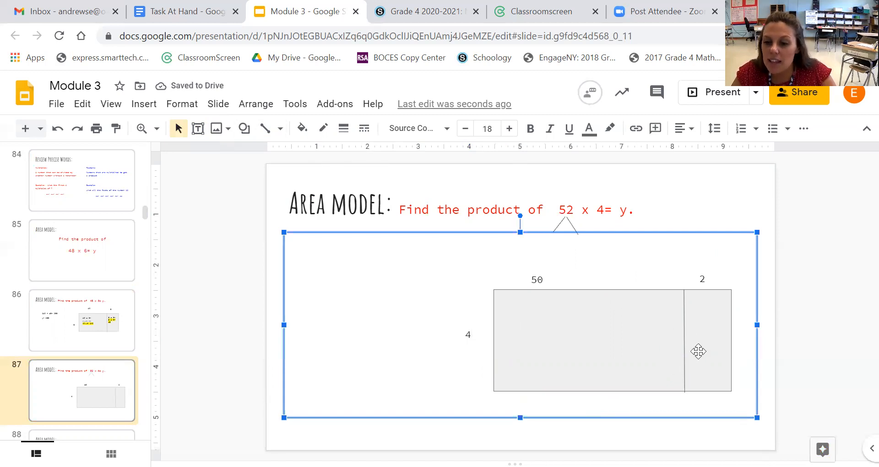
mouse_move(658, 346)
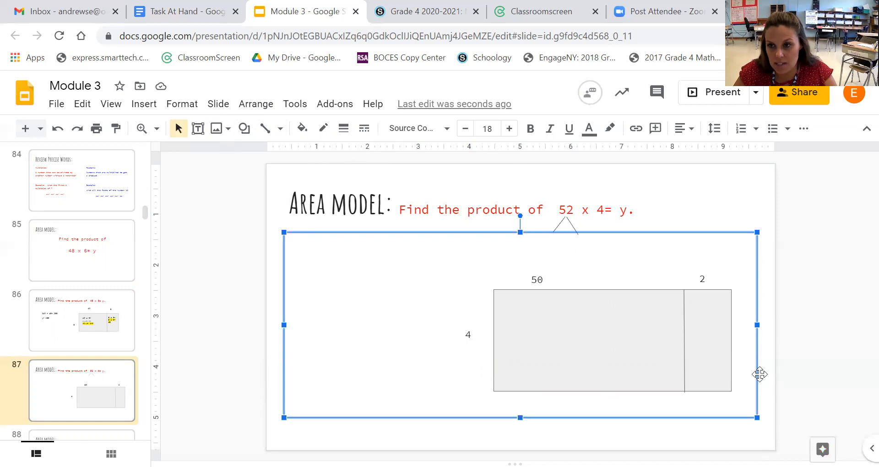
mouse_move(208, 264)
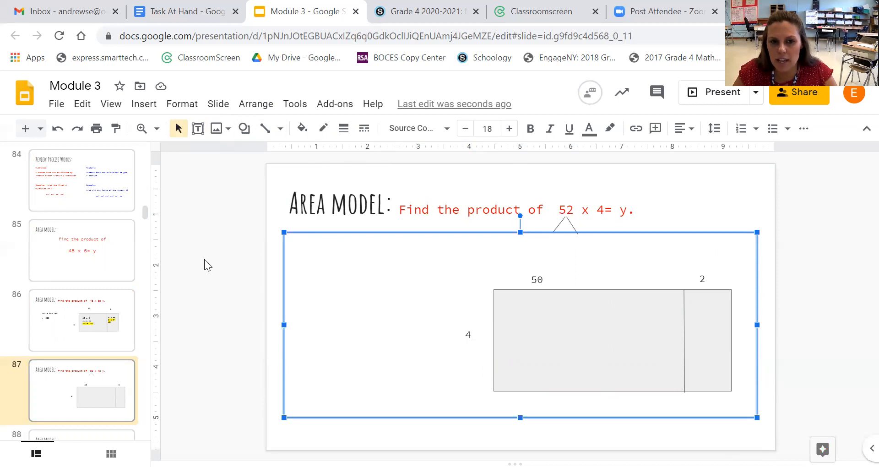
Step: Write 50 x 4= 200 in the 50 section and highlight it
click(197, 128)
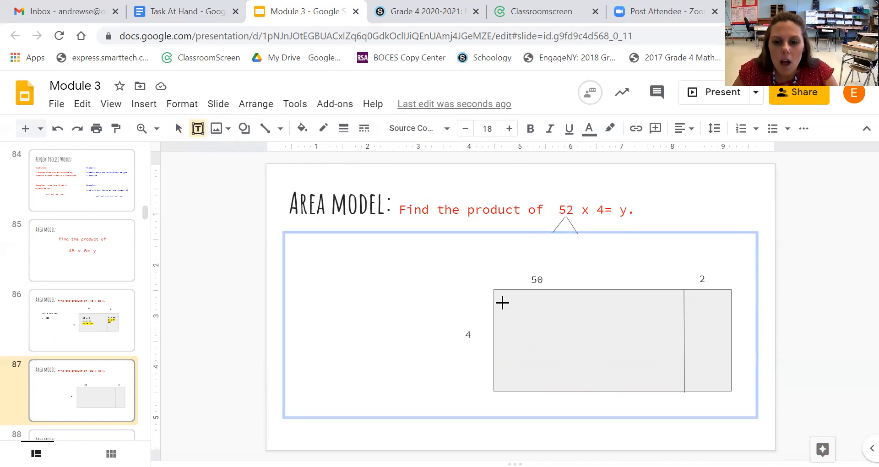
text(50)
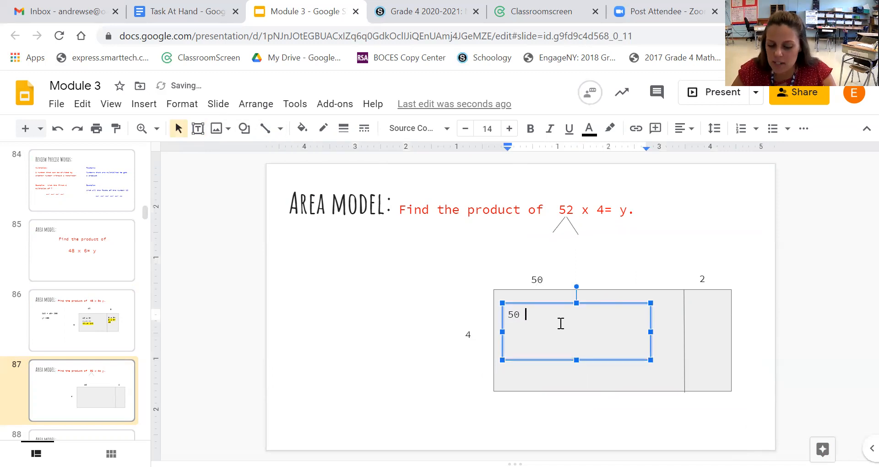
text(x 4=)
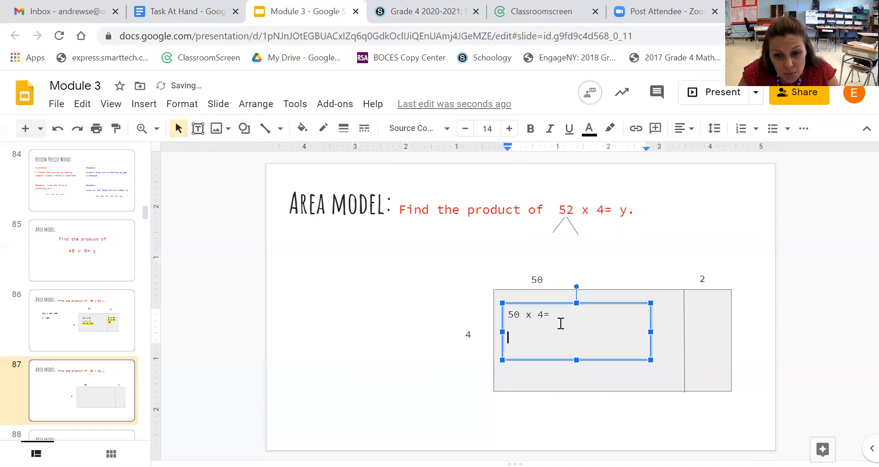
text(5  x4= 20)
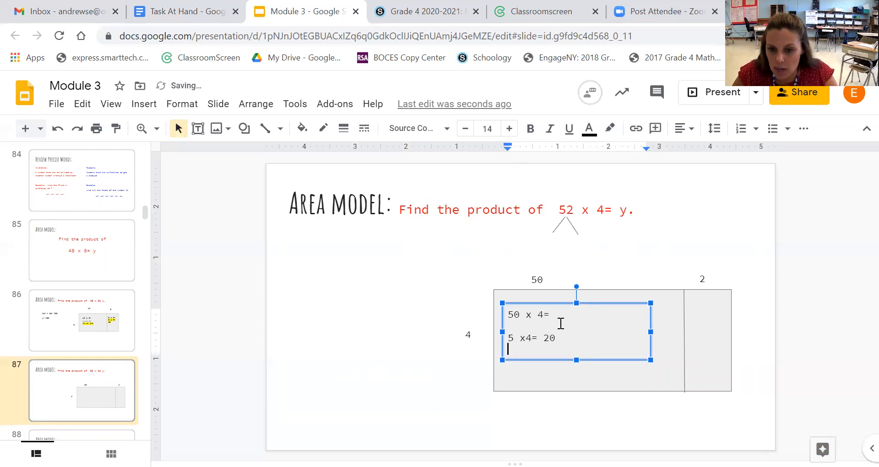
text(50 x 4=)
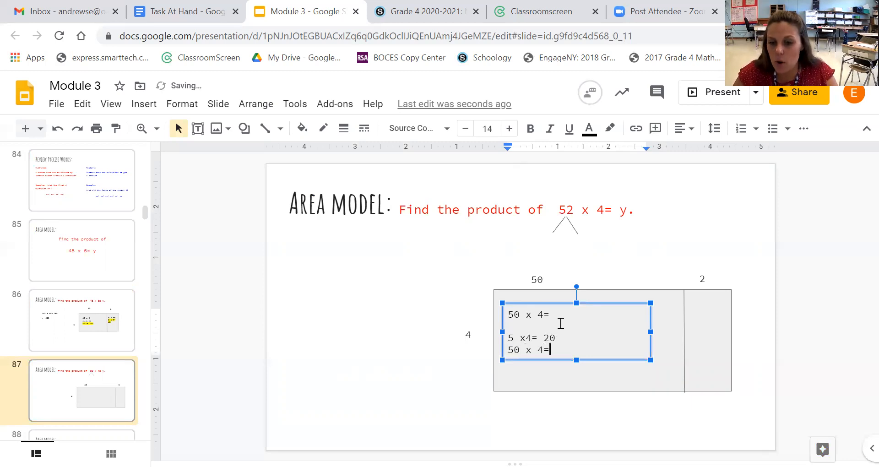
text(200)
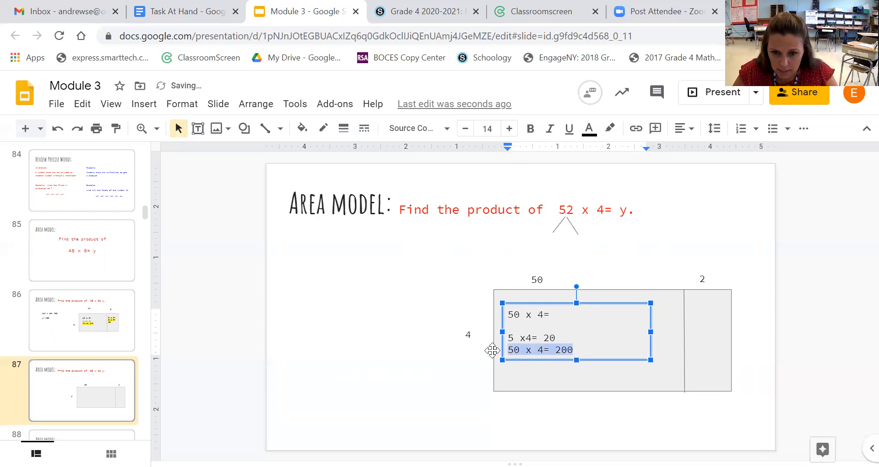
click(610, 128)
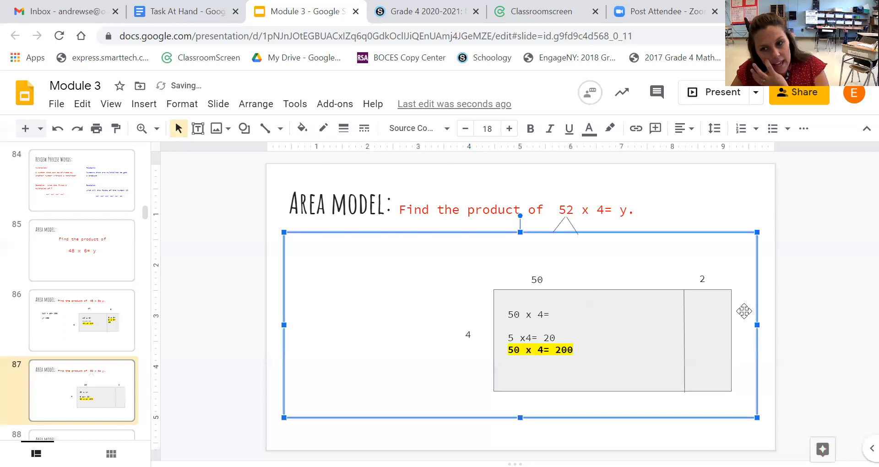
Step: Write 2 x4= 8 in the 2 section and highlight it
click(198, 129)
text(2 x4=)
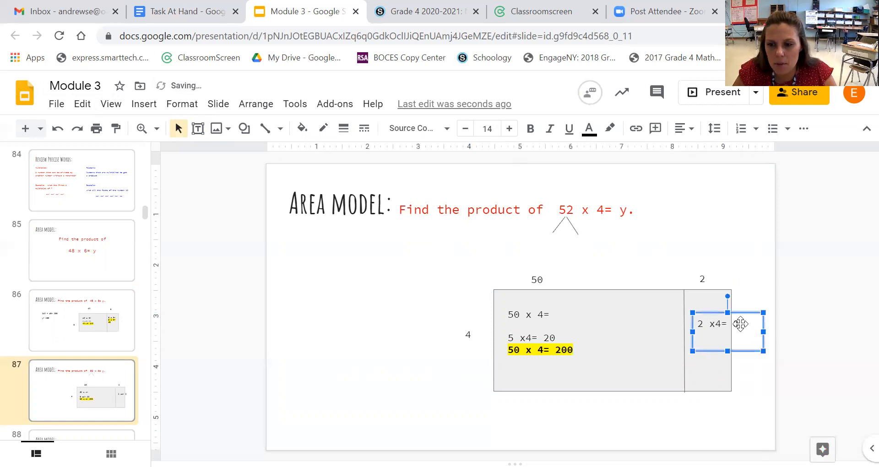
text(8)
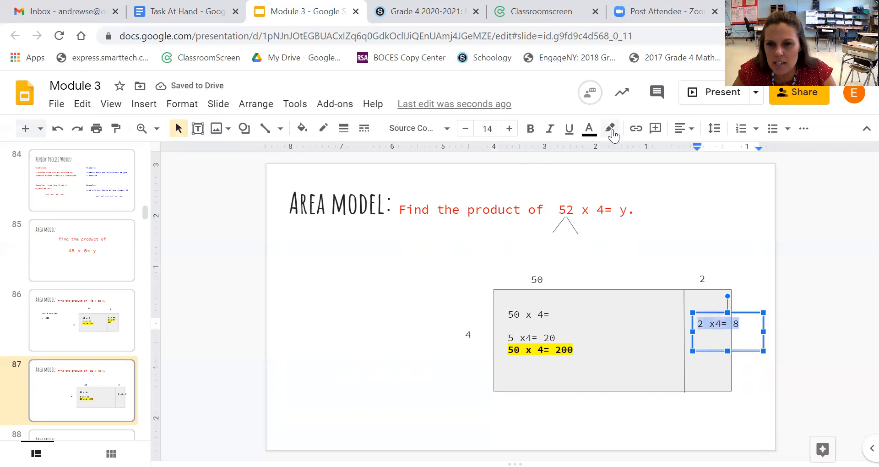
click(610, 128)
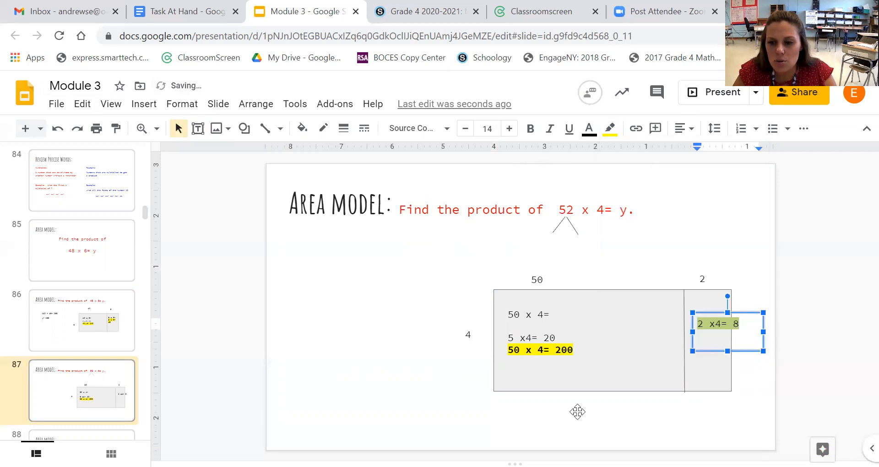
click(312, 348)
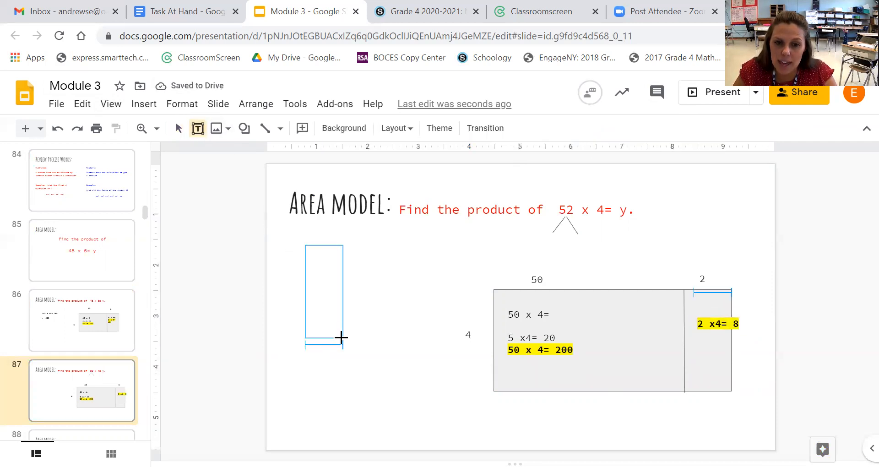
Step: Type 200 + 8 = 208 and y= 208 beside the 52 x 4 model
text(200)
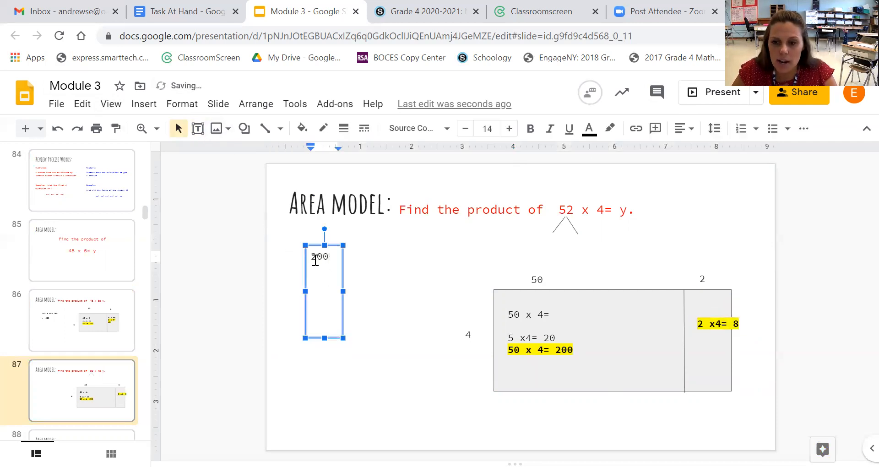
text(+8)
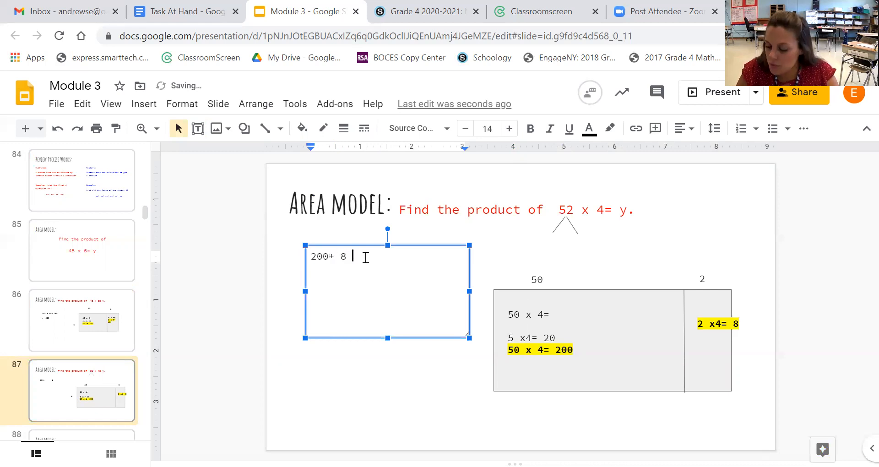
text(+)
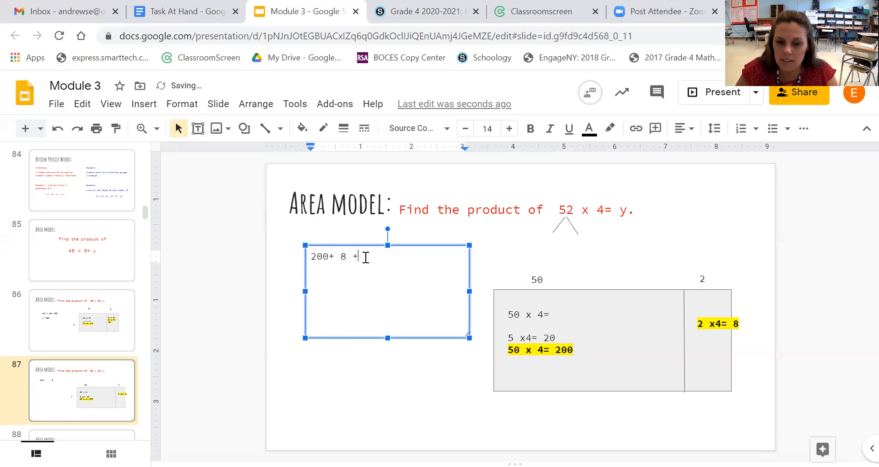
text(= 208)
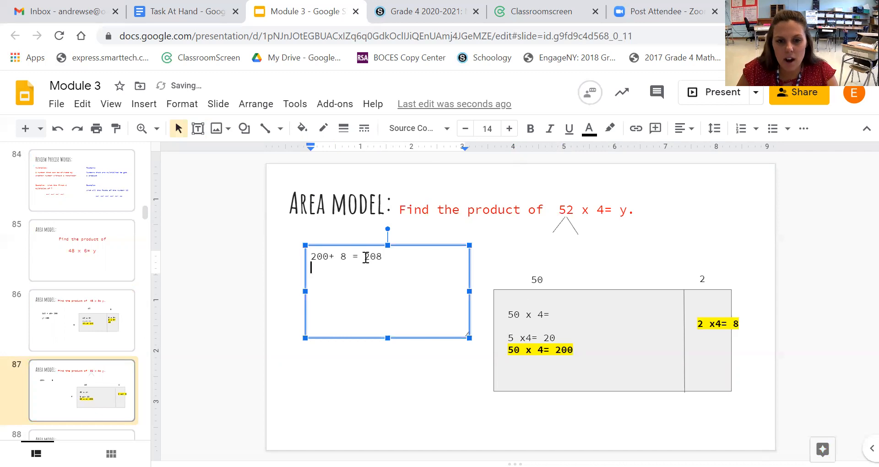
text(y= 20)
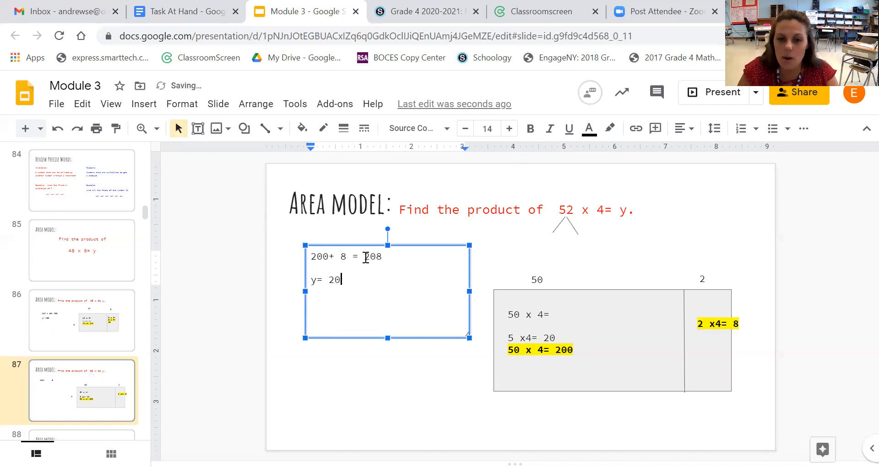
text(8)
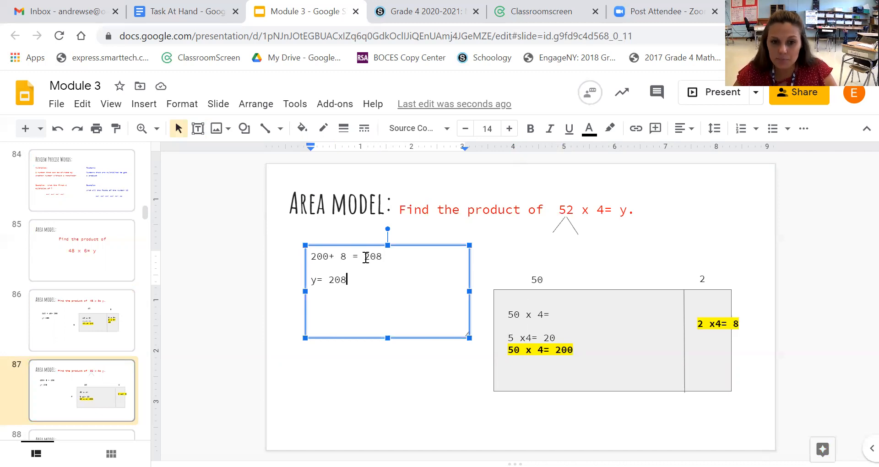
mouse_move(174, 162)
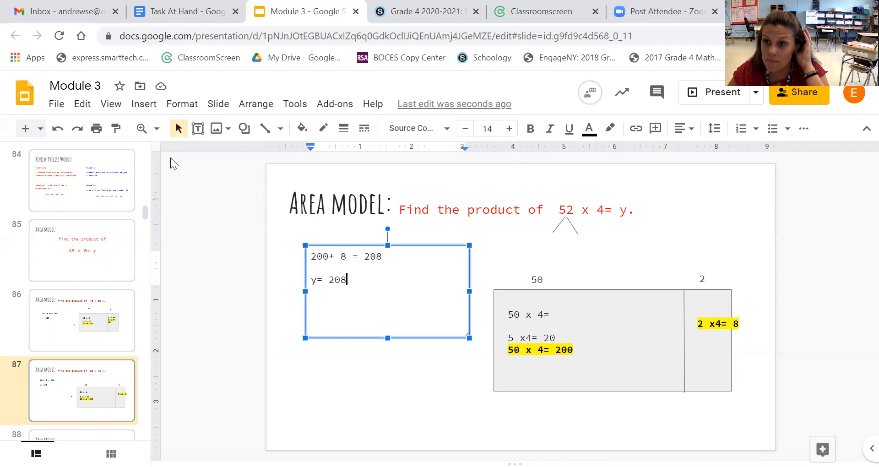
click(82, 324)
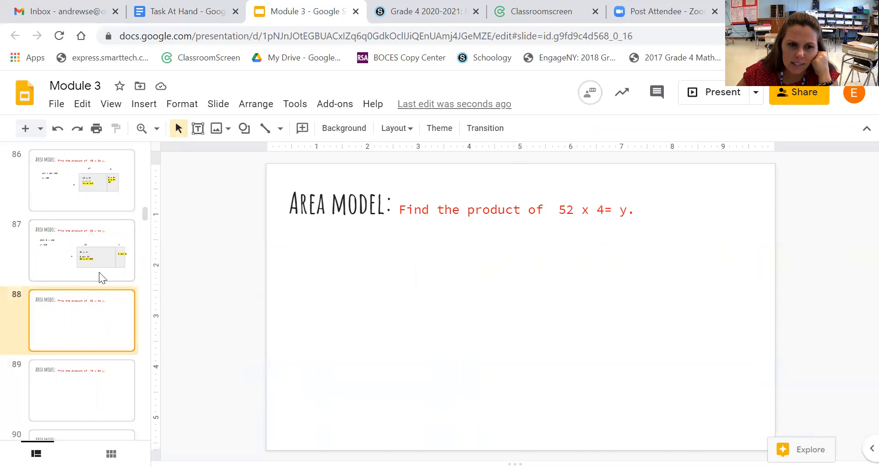
Step: Go to the 76 x 5 = y slide after glancing back at the solved 52 x 4 slide
click(81, 391)
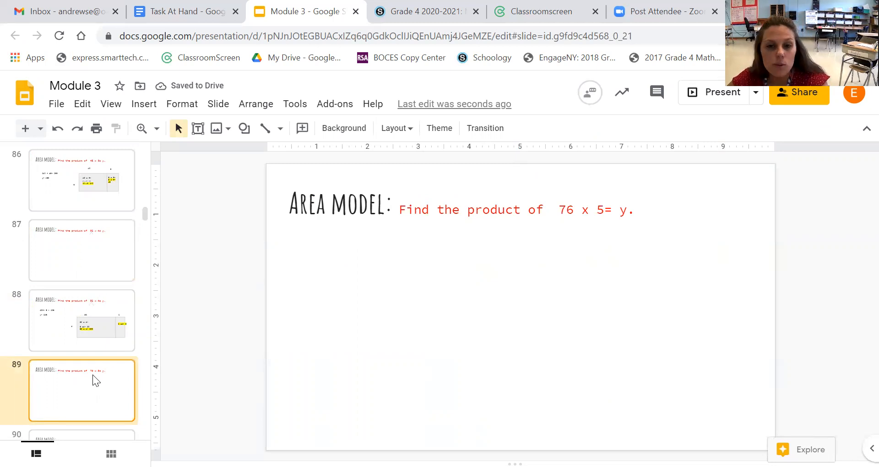
click(82, 321)
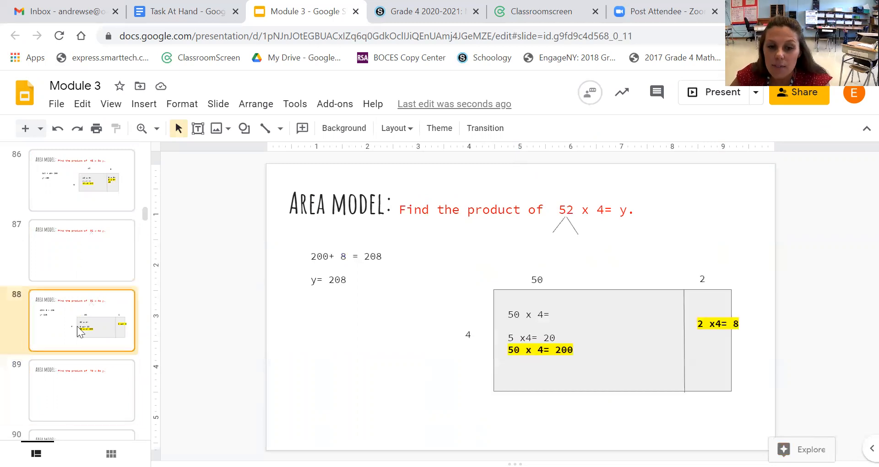
mouse_move(97, 404)
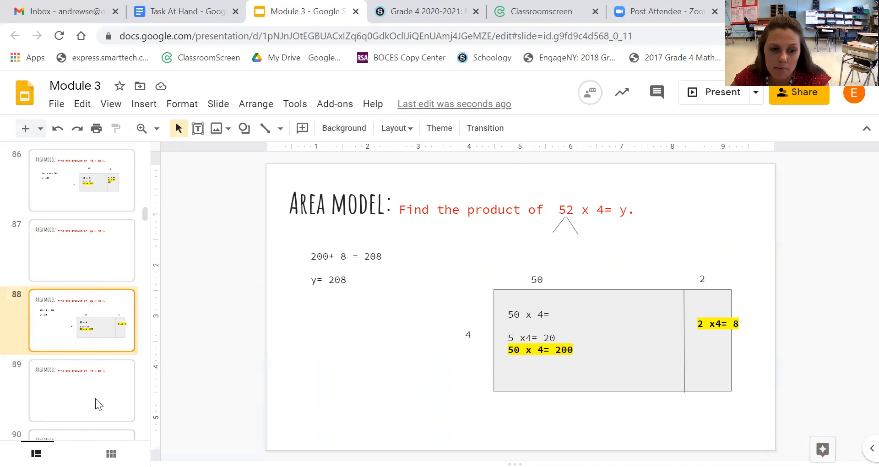
click(81, 390)
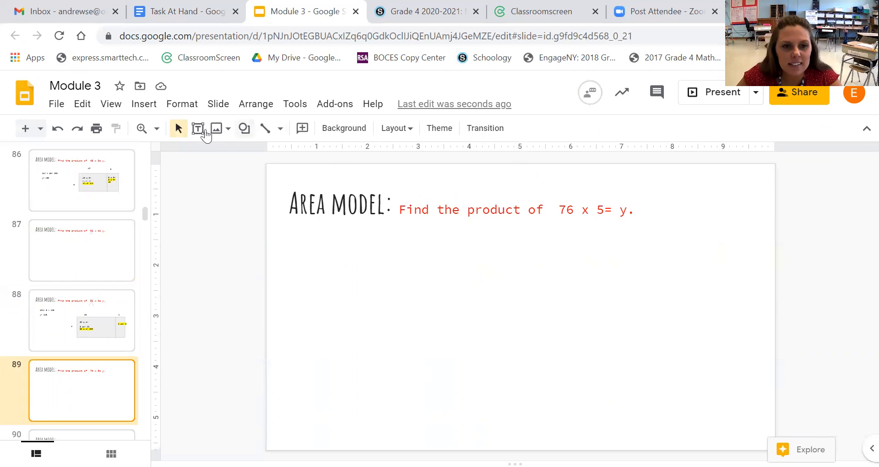
click(244, 129)
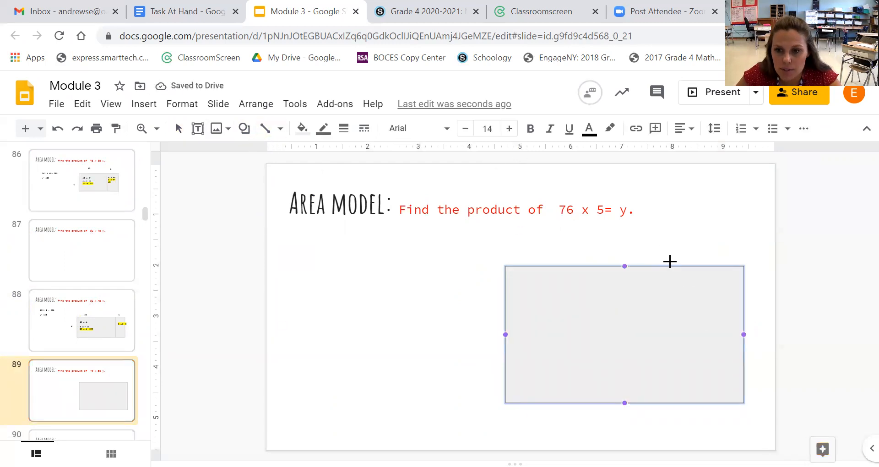
Step: Split the rectangle with a vertical line and label its parts 70, 6 and 5
drag(683, 263, 689, 402)
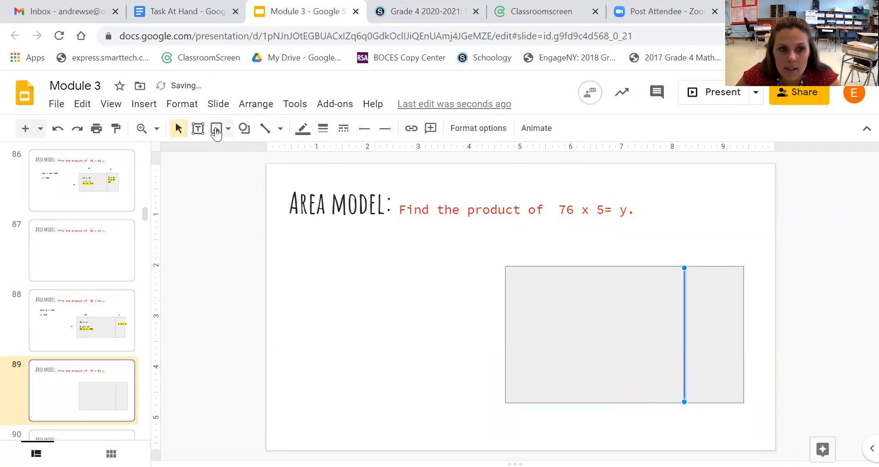
click(198, 128)
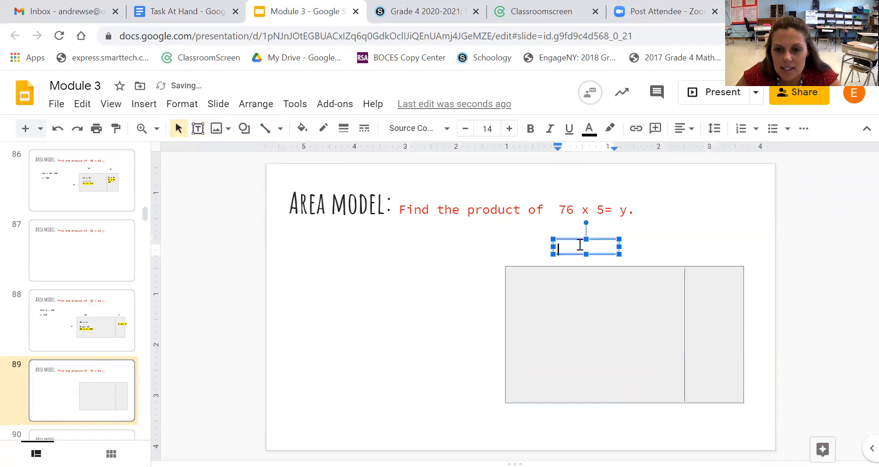
text(70)
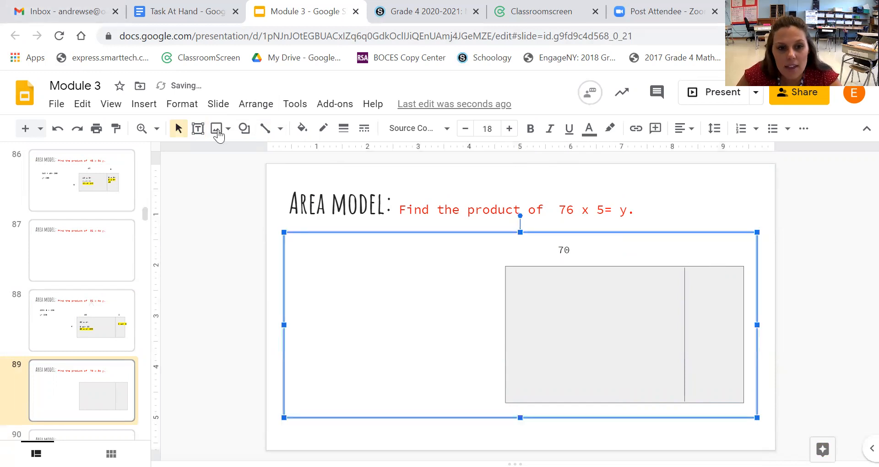
click(198, 128)
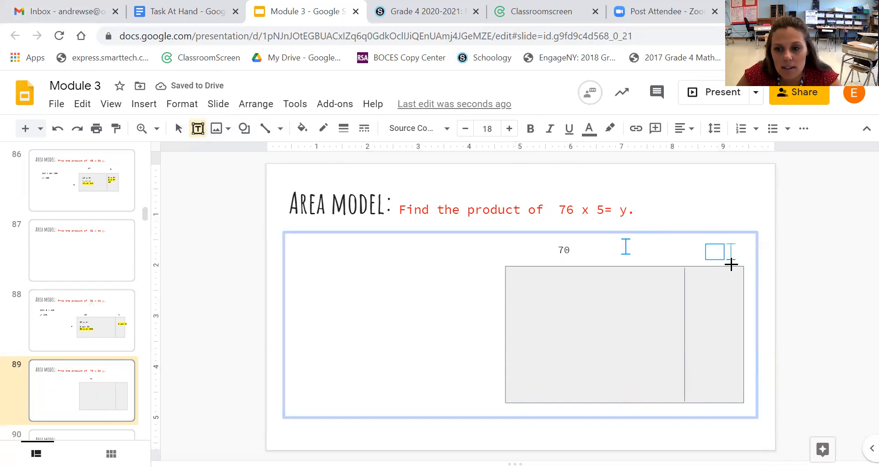
text(6)
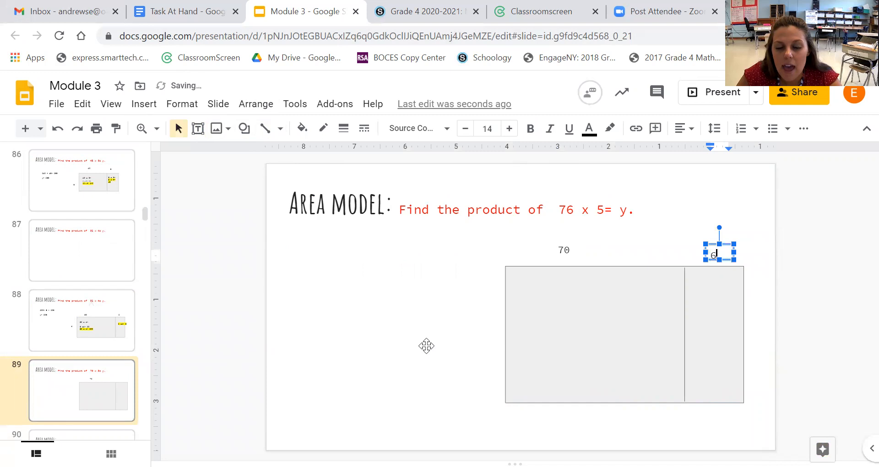
click(197, 128)
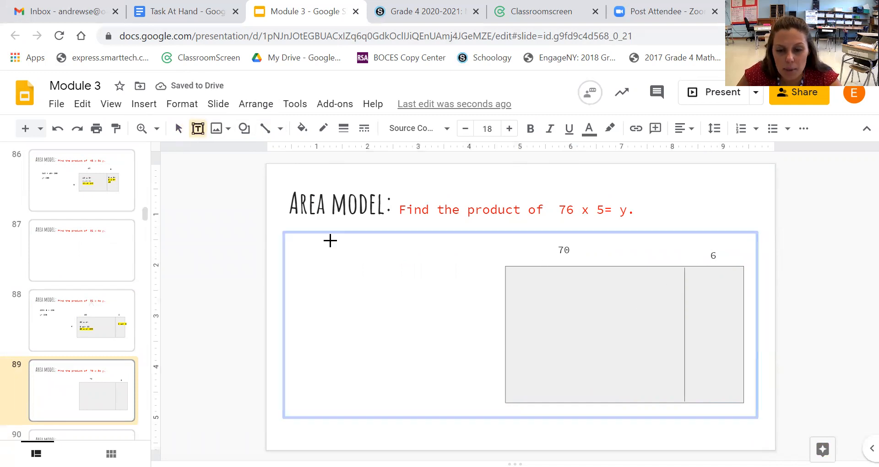
text(5)
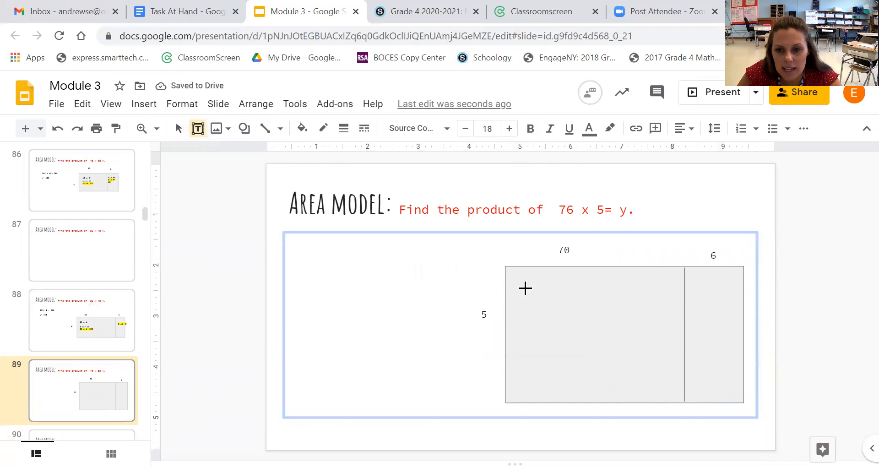
Step: Type '70 x 5=' and the helper fact '7 x 5= 35' in the wide part
text(70)
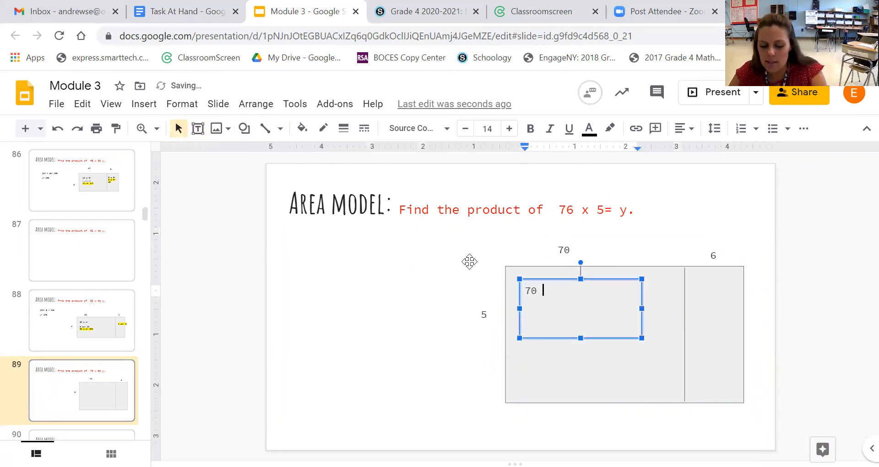
text(x 5=)
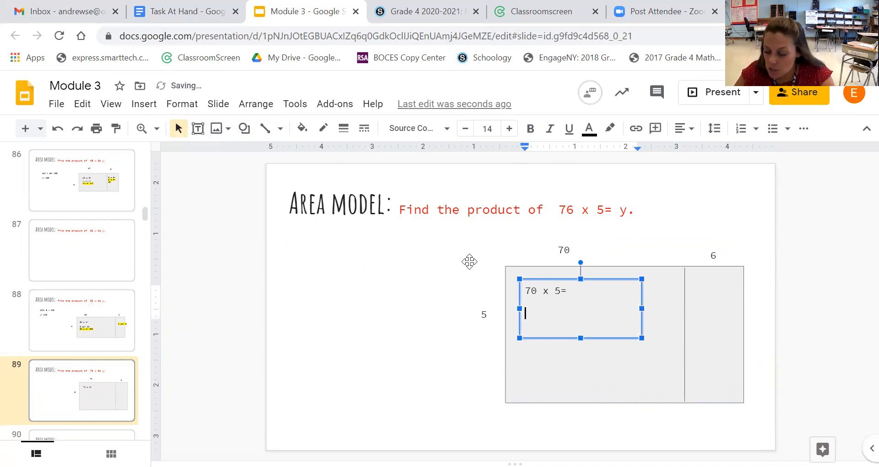
text(7 x)
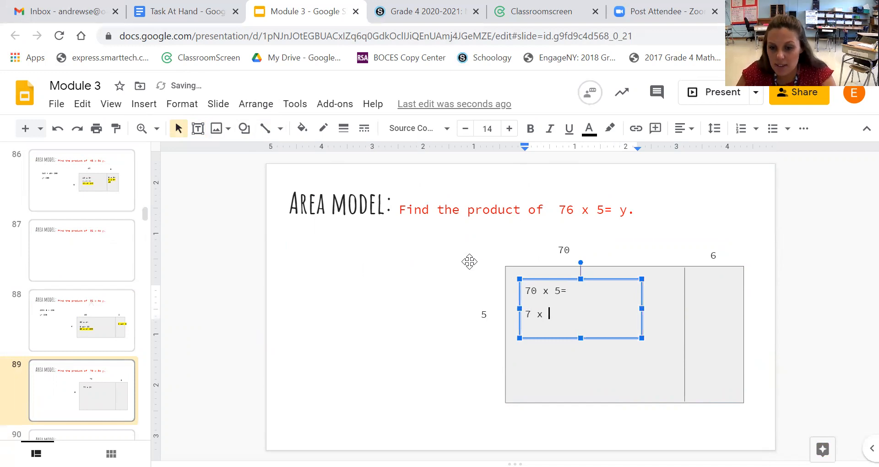
text(5=)
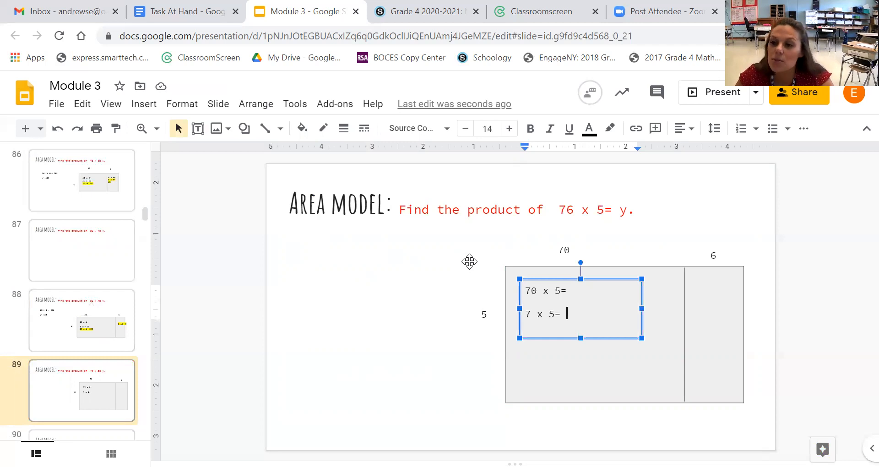
text(35)
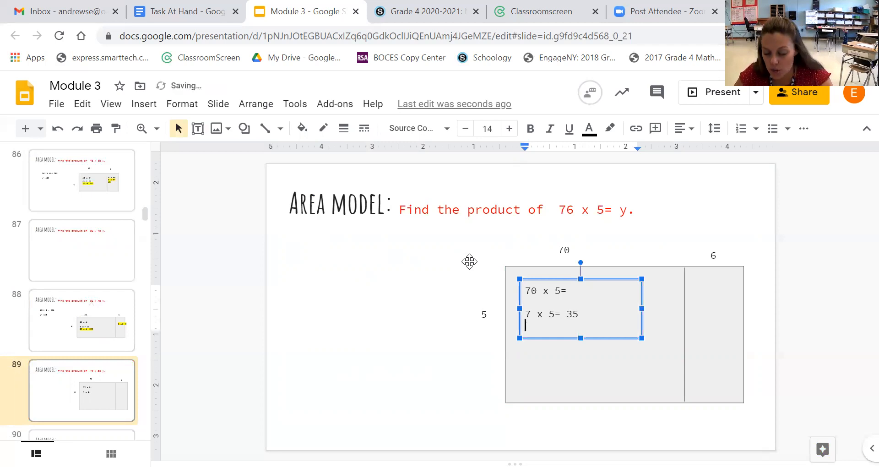
Step: Add the partial products '70 x 5' and '6 x5= 30' to the model
text(70 x 5= 350)
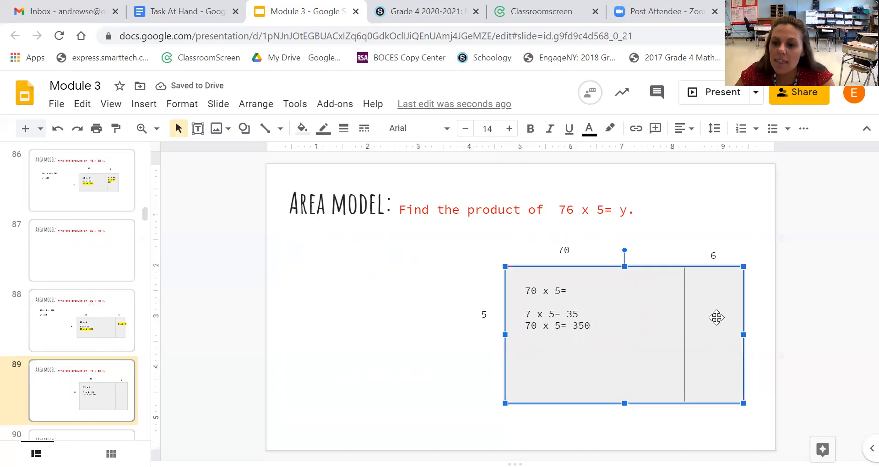
mouse_move(684, 285)
text(6)
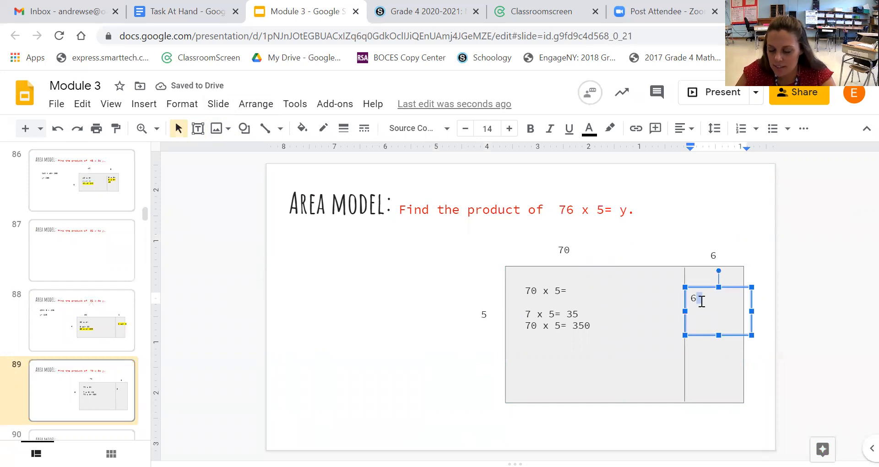
text(x5)
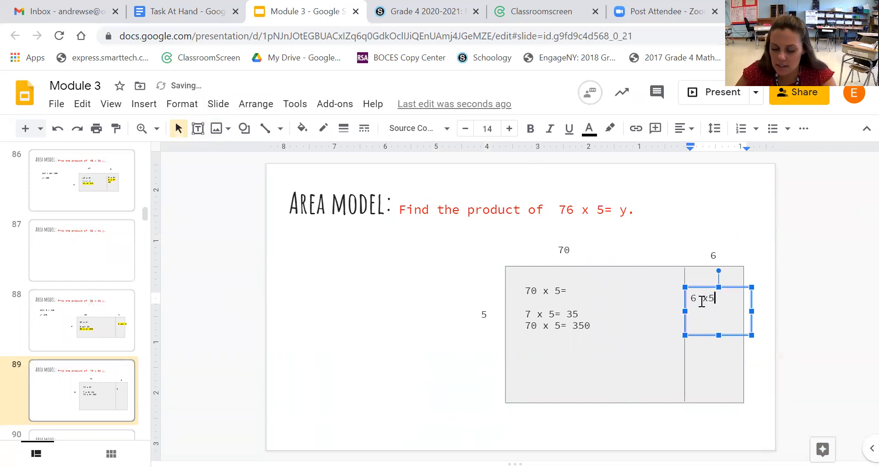
text(=)
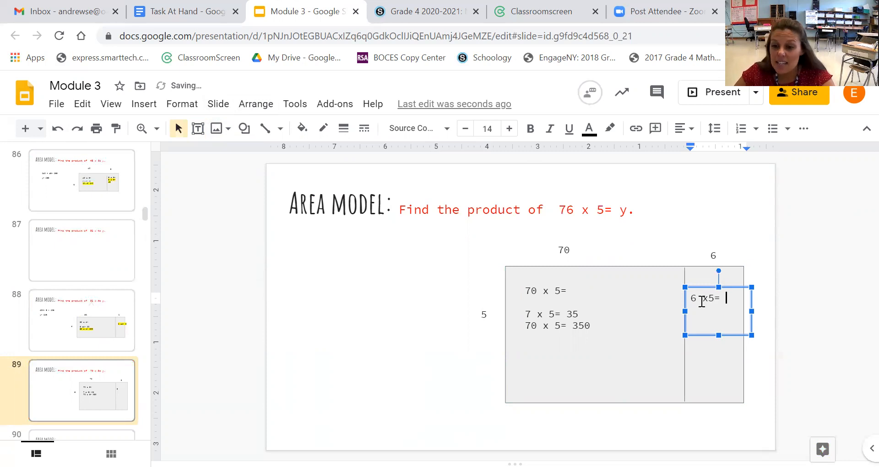
text(30)
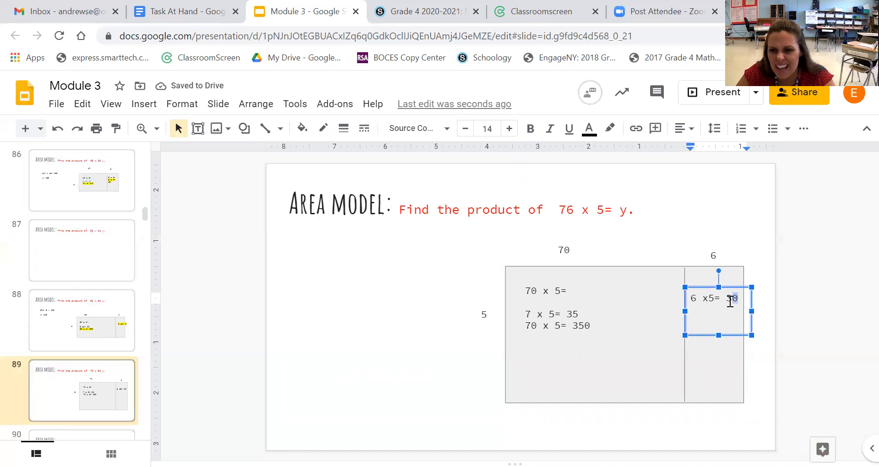
Step: Highlight partial products 30 and 350, then write '350 + 30= 380' and 'y = 380'
click(609, 128)
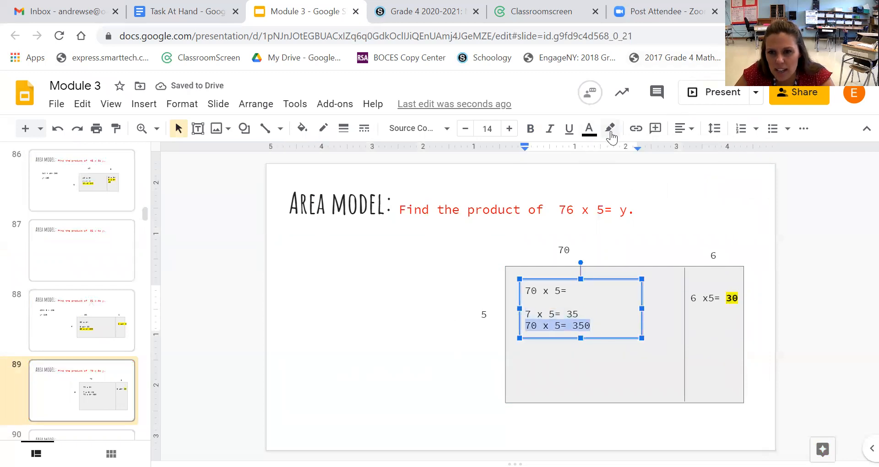
click(529, 128)
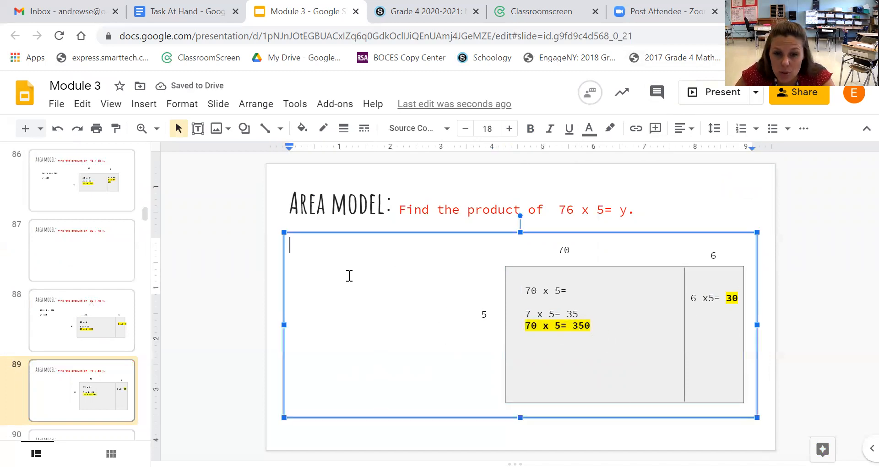
text(350 +)
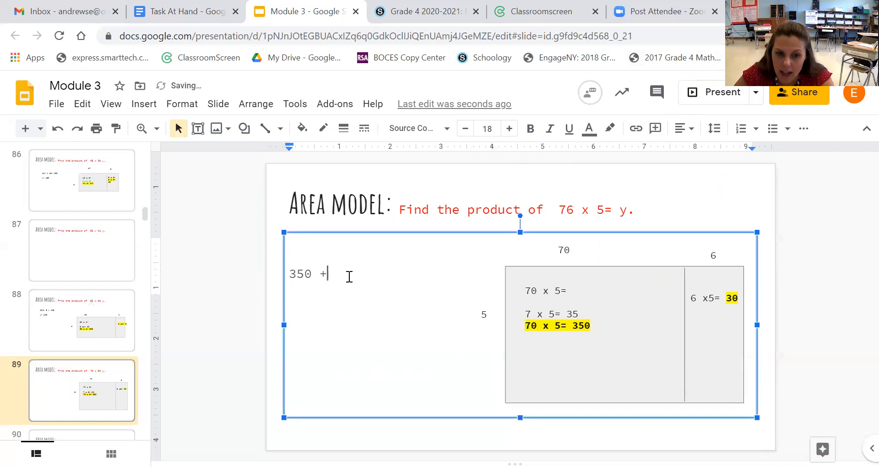
text(30=)
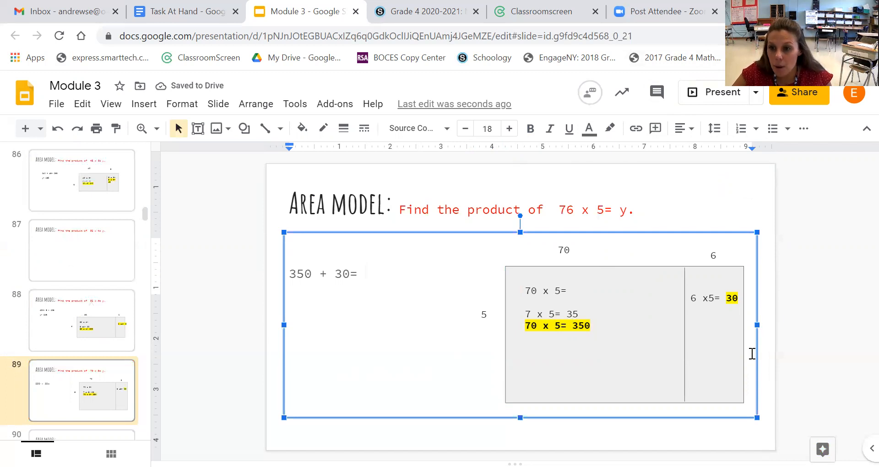
text(3)
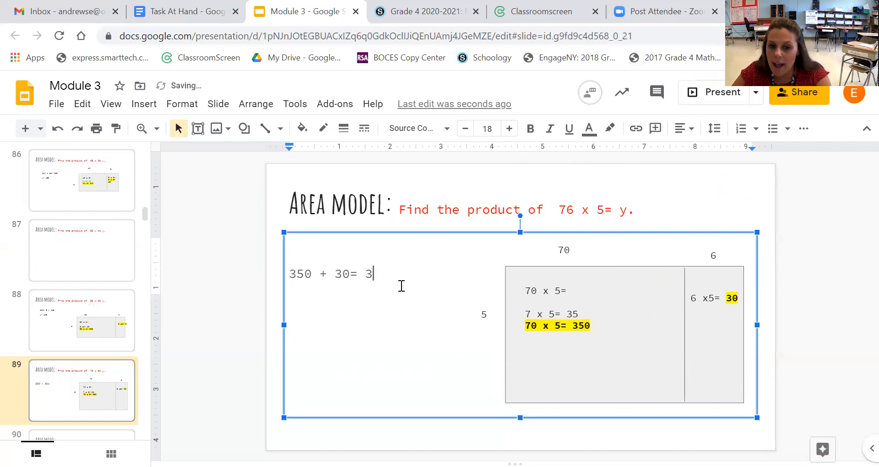
text(80)
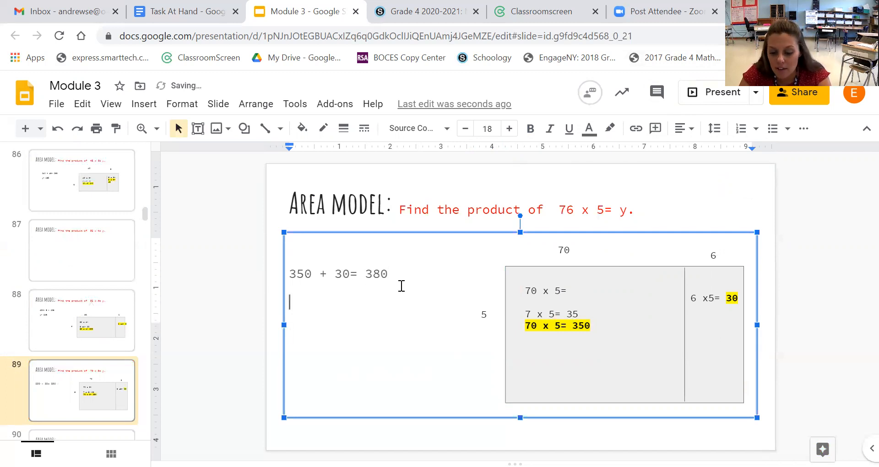
text(y)
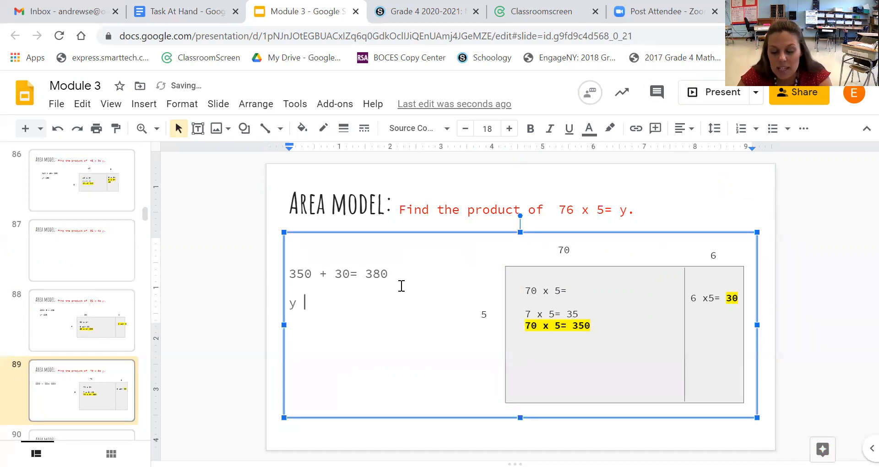
text(= 380)
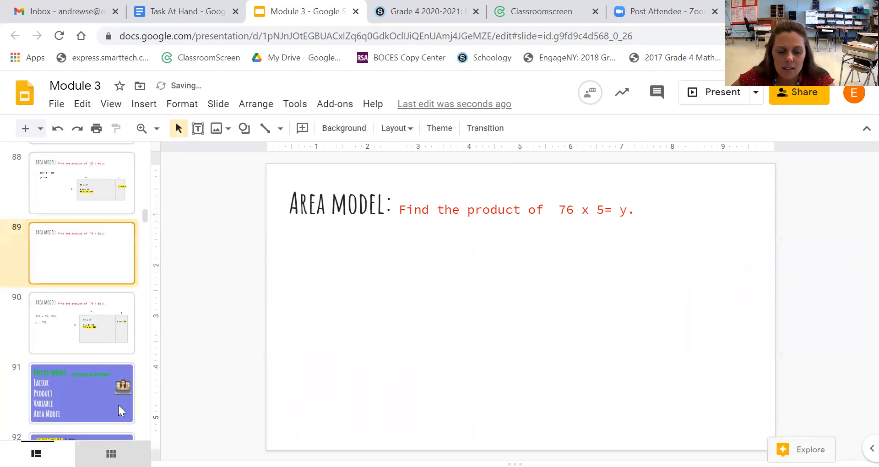
Step: Show the vocabulary slide and highlight the words Factor and Product
click(82, 392)
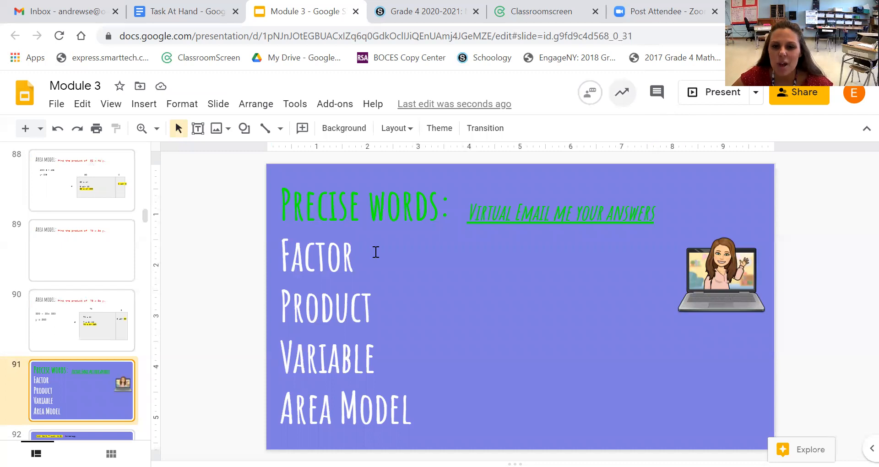
double_click(317, 257)
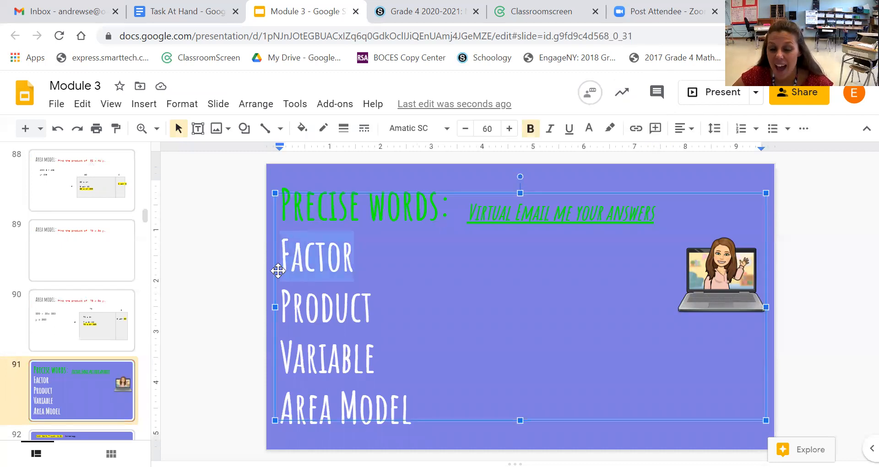
mouse_move(430, 269)
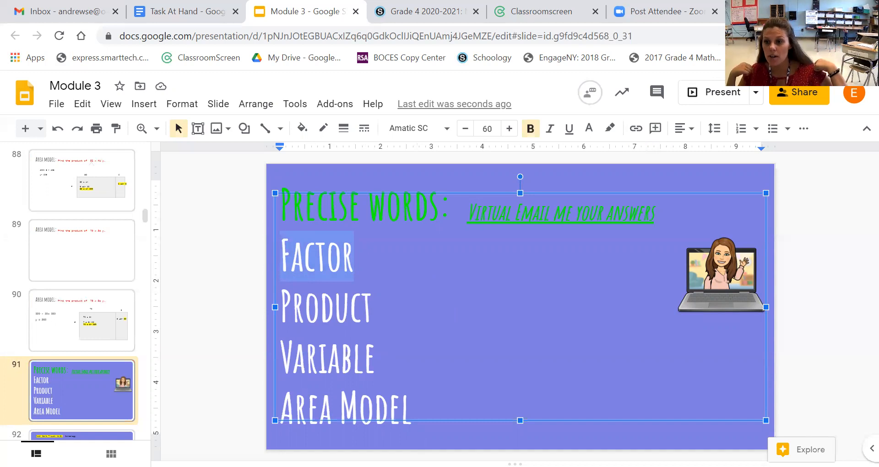
mouse_move(178, 345)
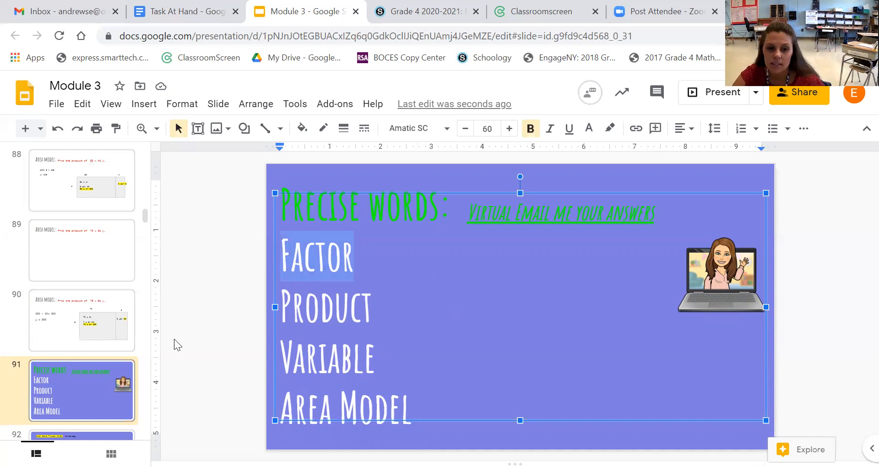
click(389, 270)
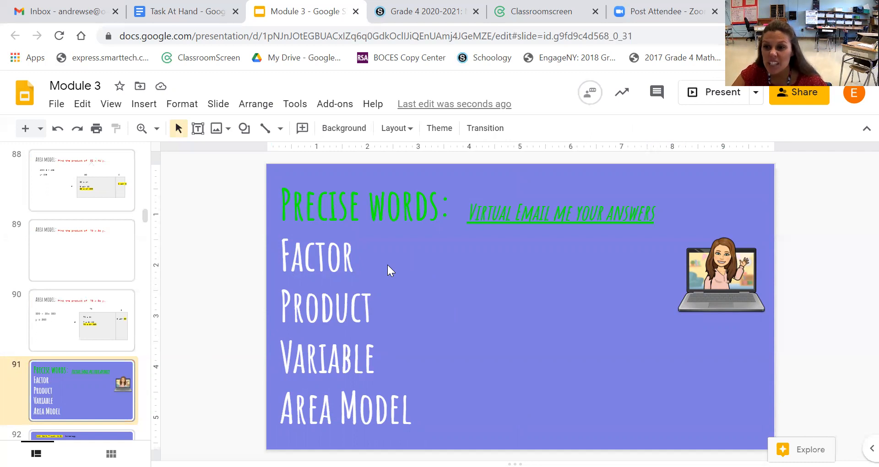
scroll(down, 3)
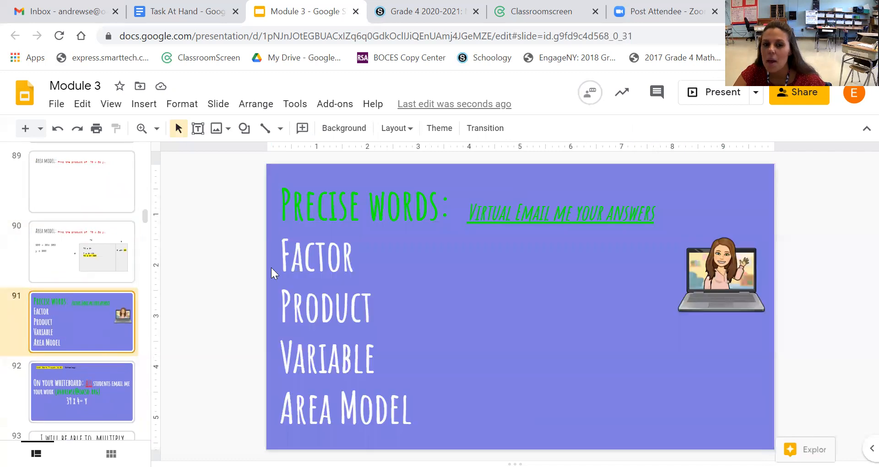
double_click(317, 257)
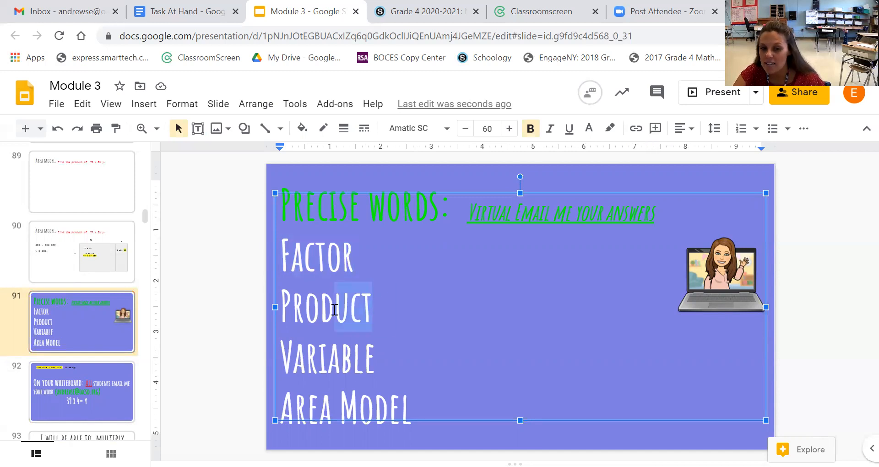
double_click(325, 307)
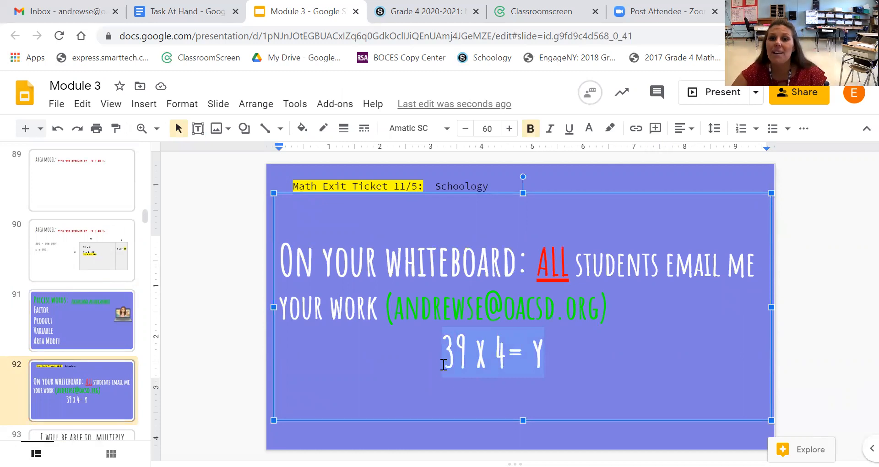
Step: In Schoology, open Math Exit Ticket 11/5 from Math Week 8 > Day 6 Thursday
click(425, 11)
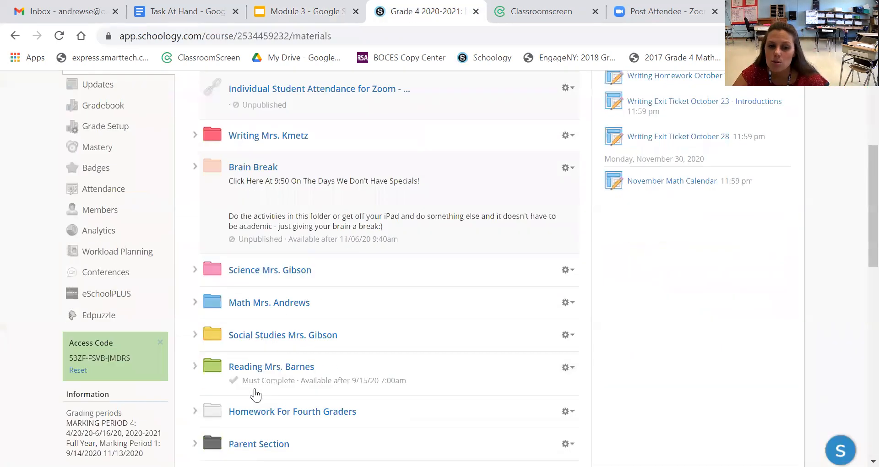
click(268, 302)
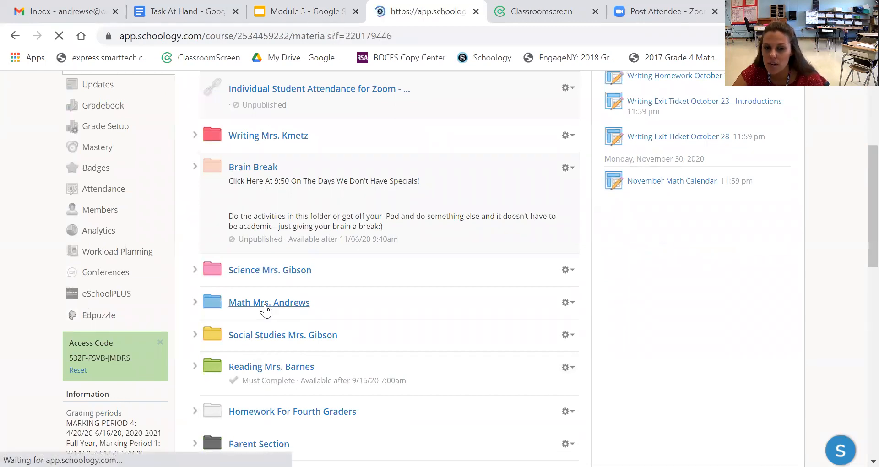
click(268, 302)
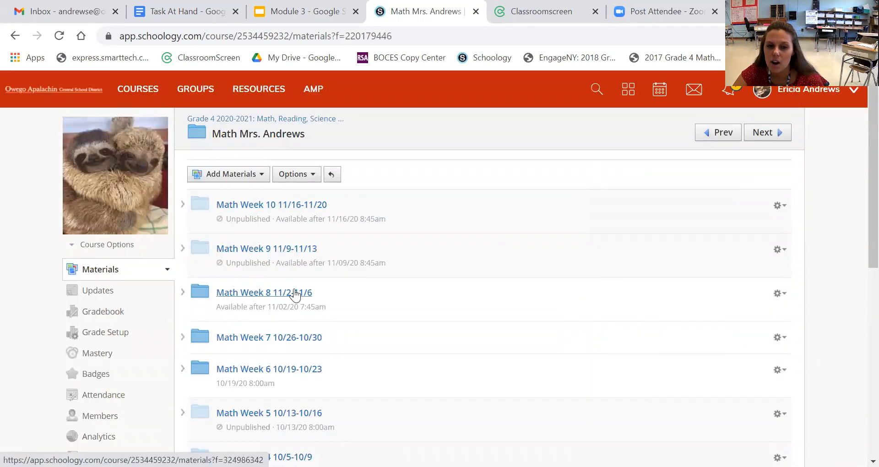
click(264, 292)
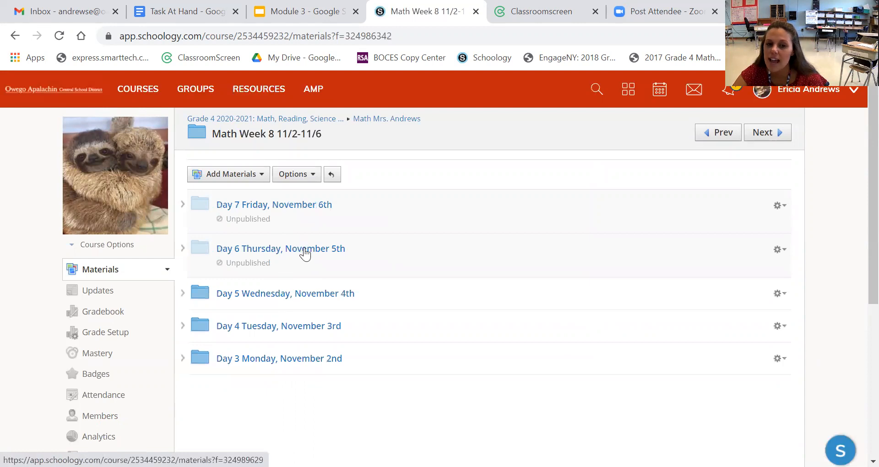
click(280, 248)
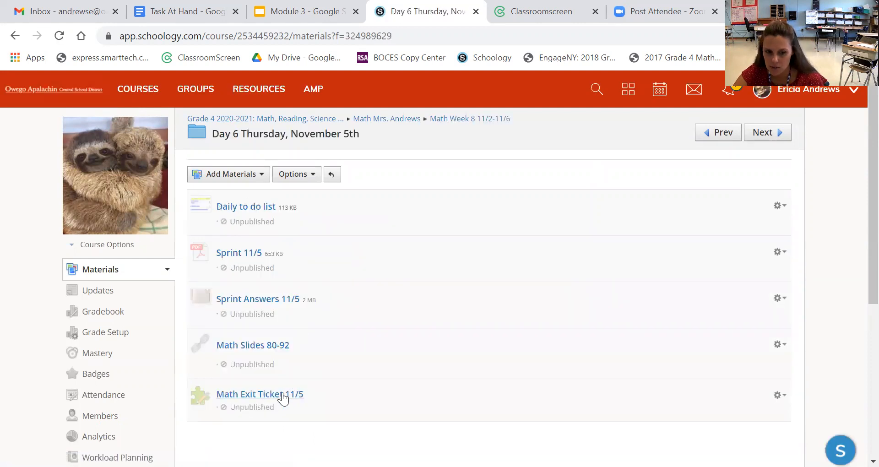
click(260, 394)
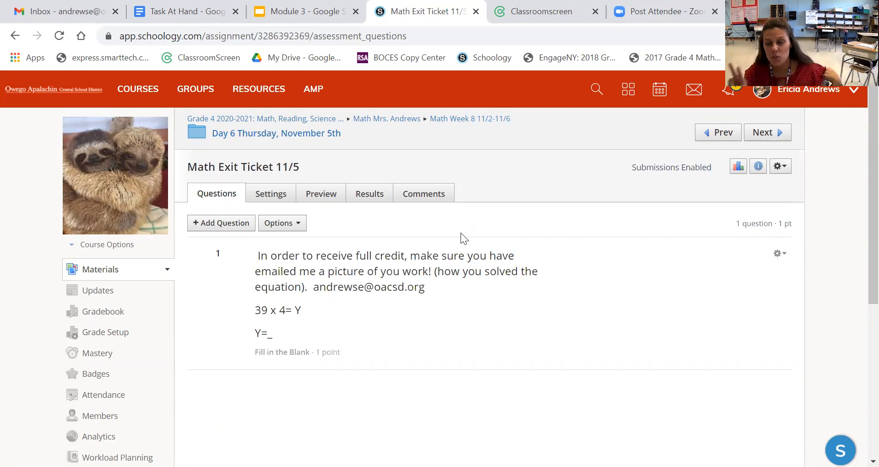
Step: Return to the Module 3 slideshow and deselect the exit ticket text
click(303, 11)
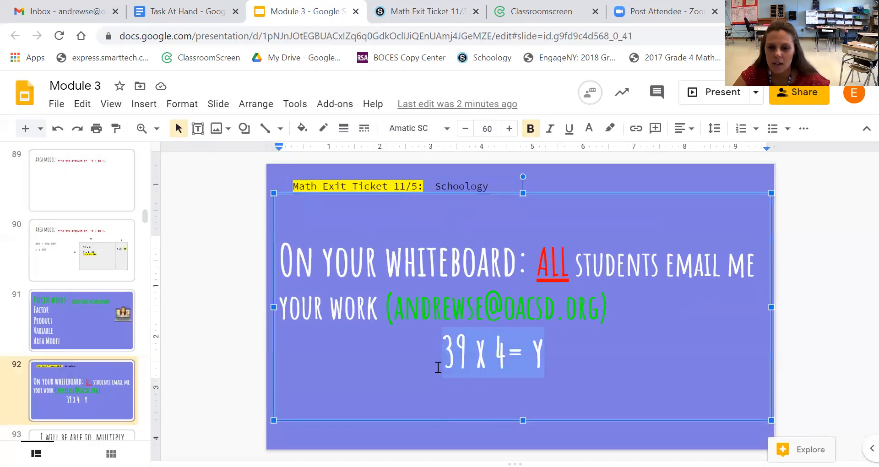
click(244, 328)
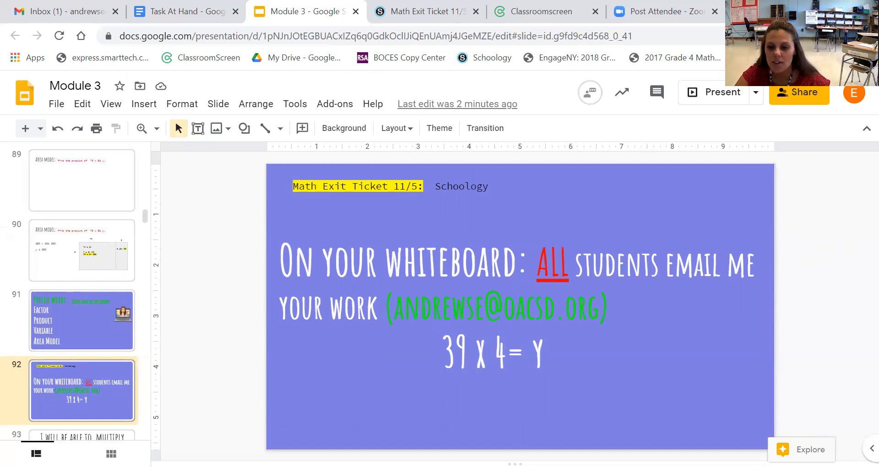
mouse_move(501, 158)
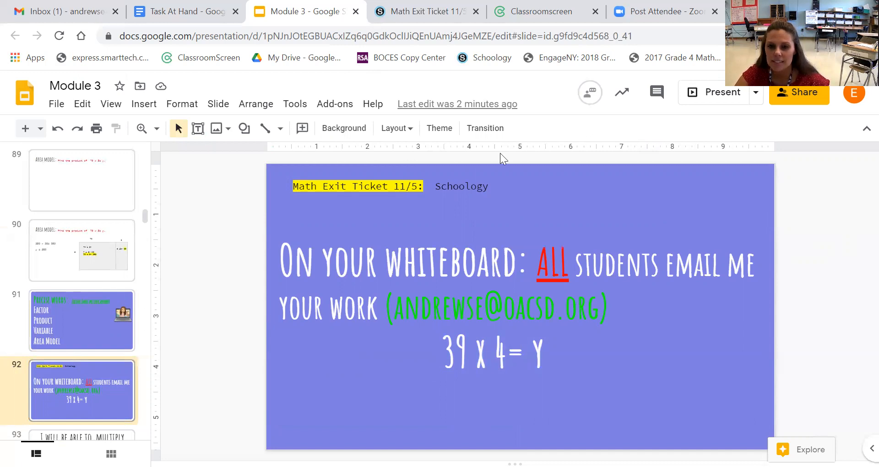